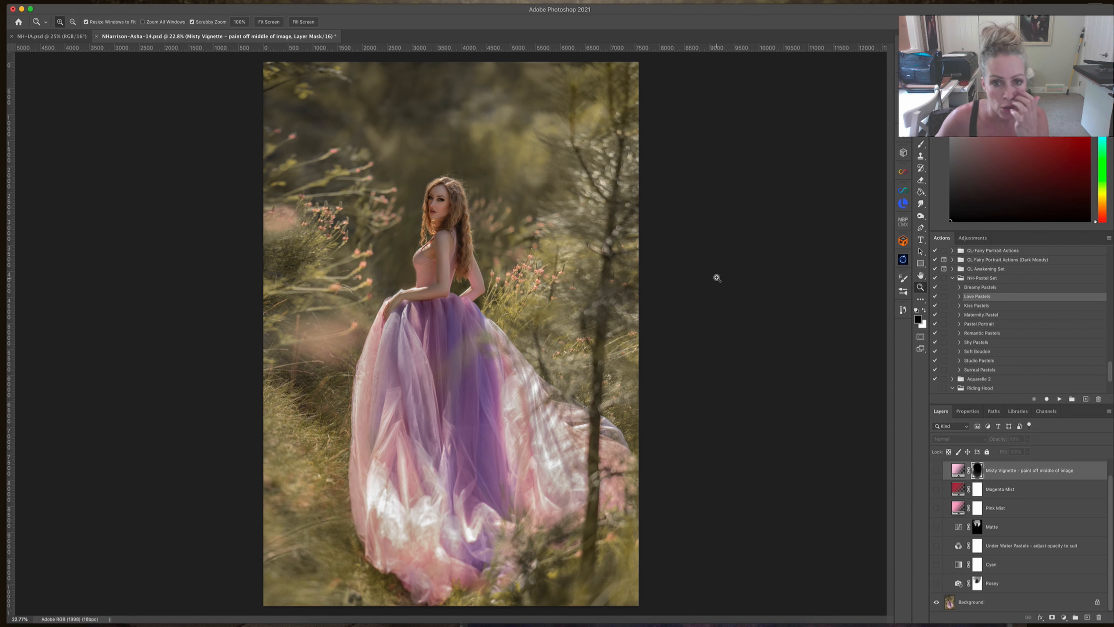
{"action": "mouse_move", "coordinate": [726, 298]}
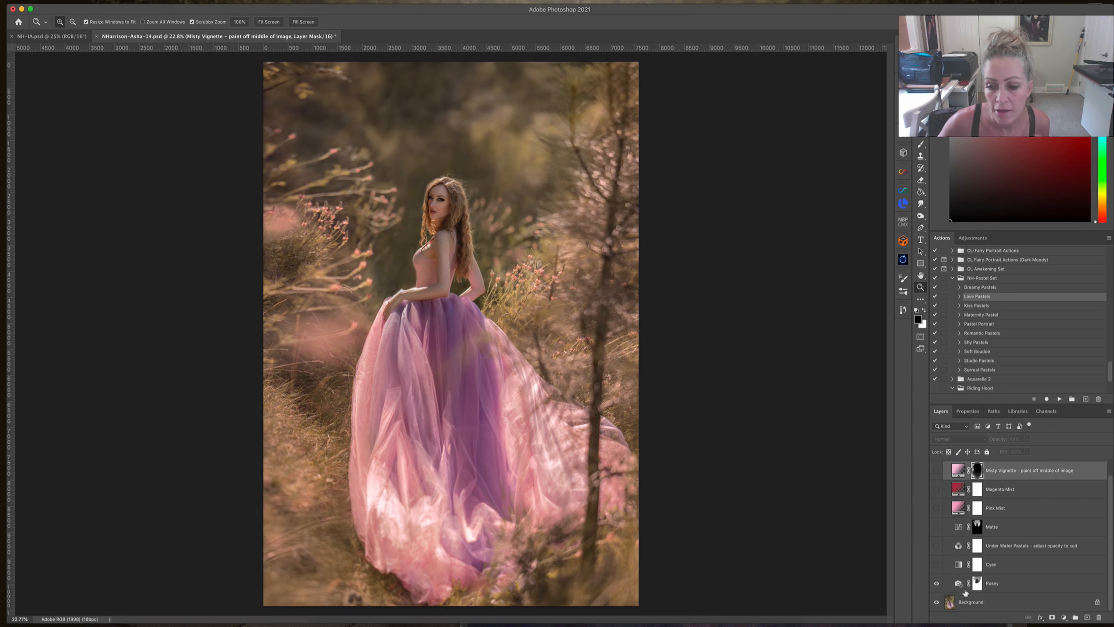
{"action": "mouse_move", "coordinate": [455, 202]}
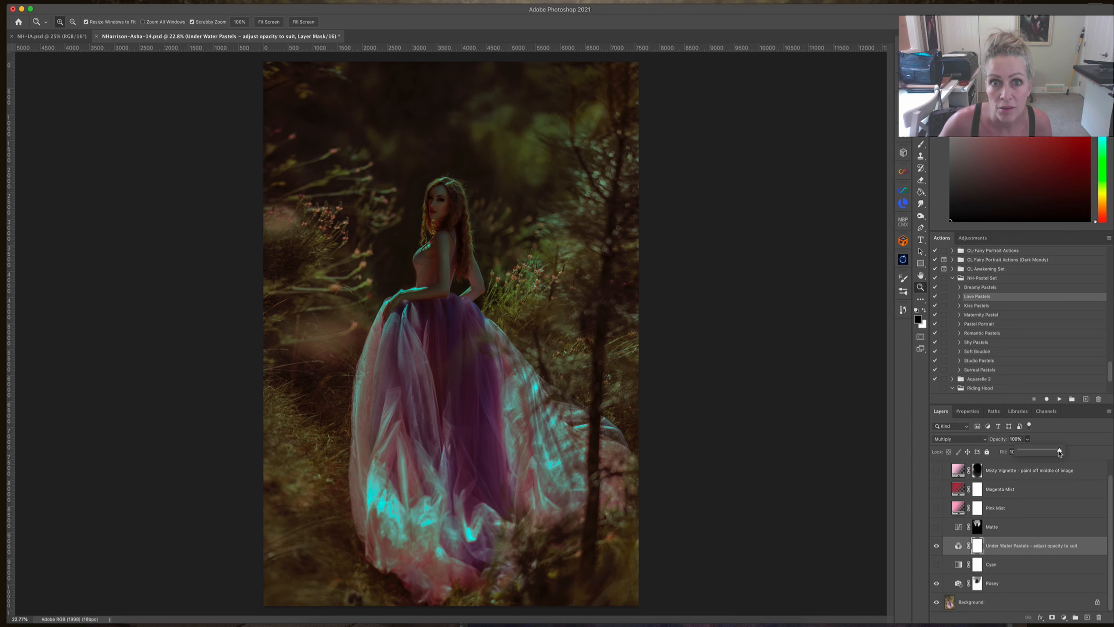
Lower Under Water Pastels to about 30% opacity and show the Matte and Pink Mist layers
{"action": "left_click_drag", "start_coordinate": [1058, 450], "coordinate": [1030, 450]}
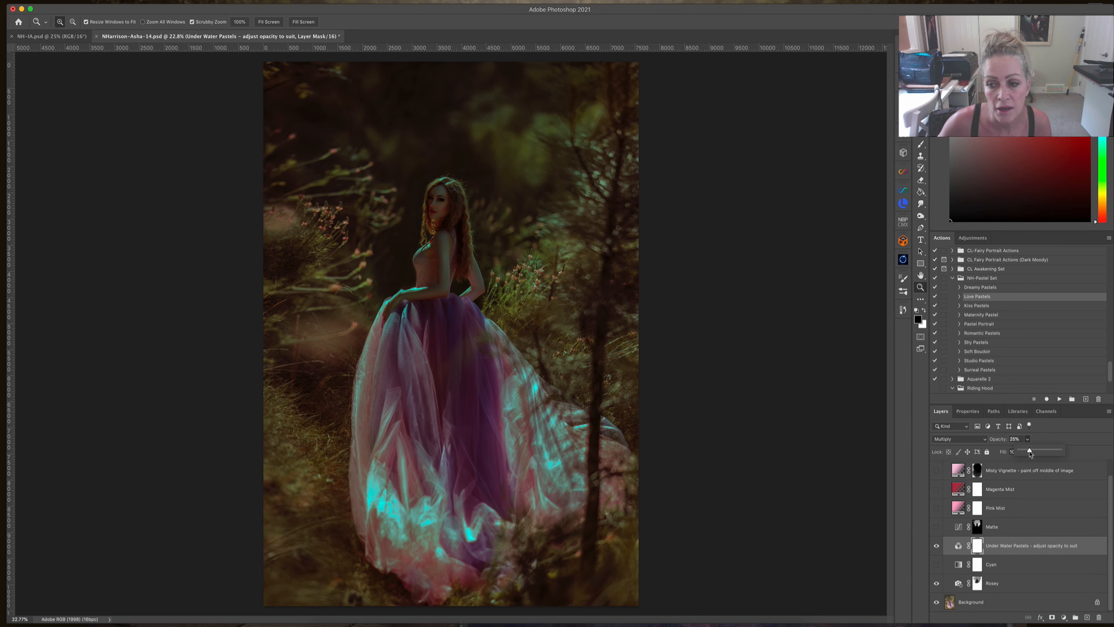
{"action": "left_click_drag", "start_coordinate": [1034, 451], "coordinate": [1028, 451]}
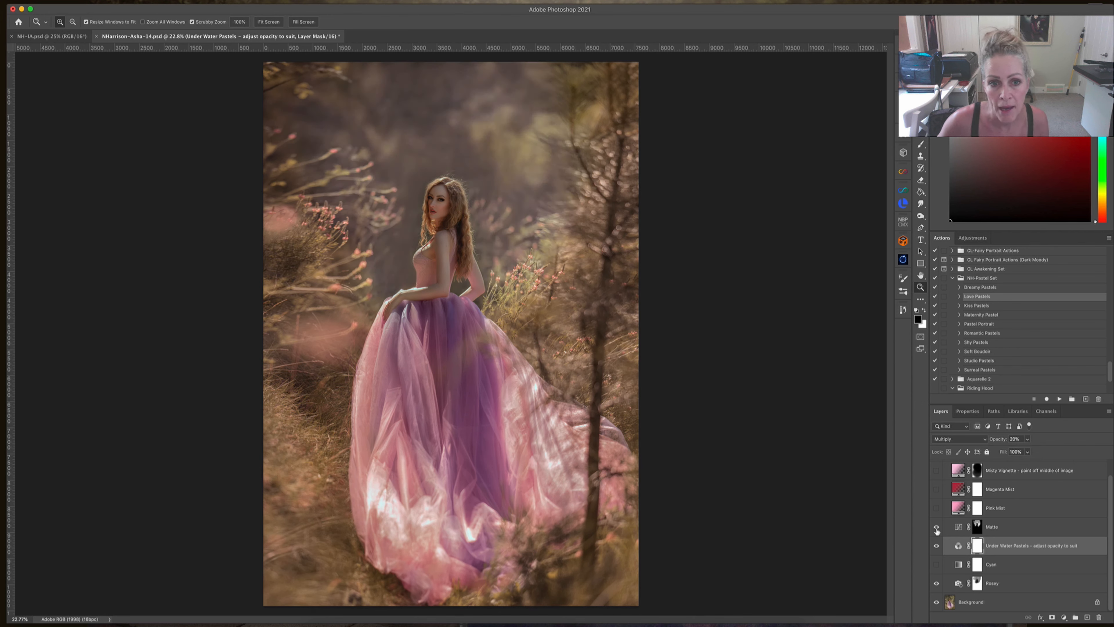
{"action": "left_click", "coordinate": [936, 526]}
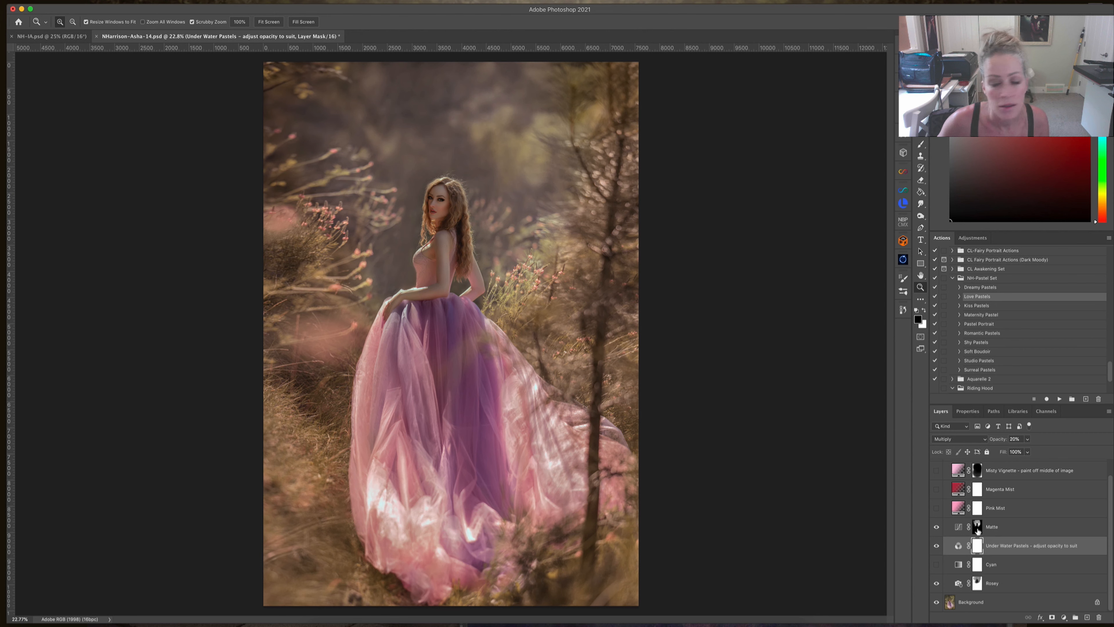
{"action": "mouse_move", "coordinate": [977, 544]}
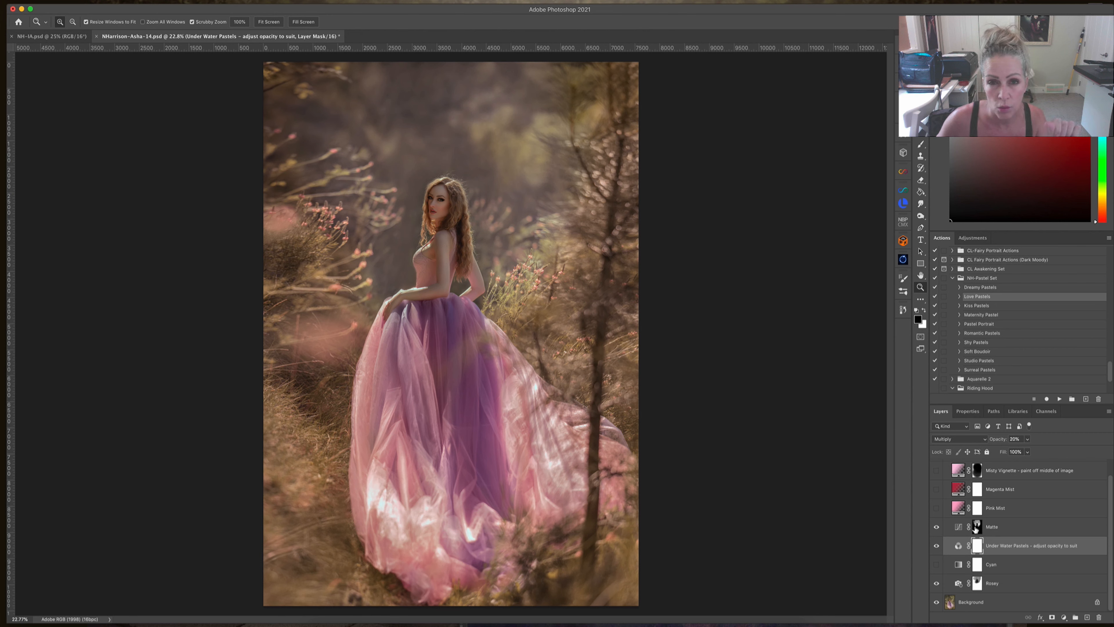
{"action": "mouse_move", "coordinate": [977, 529]}
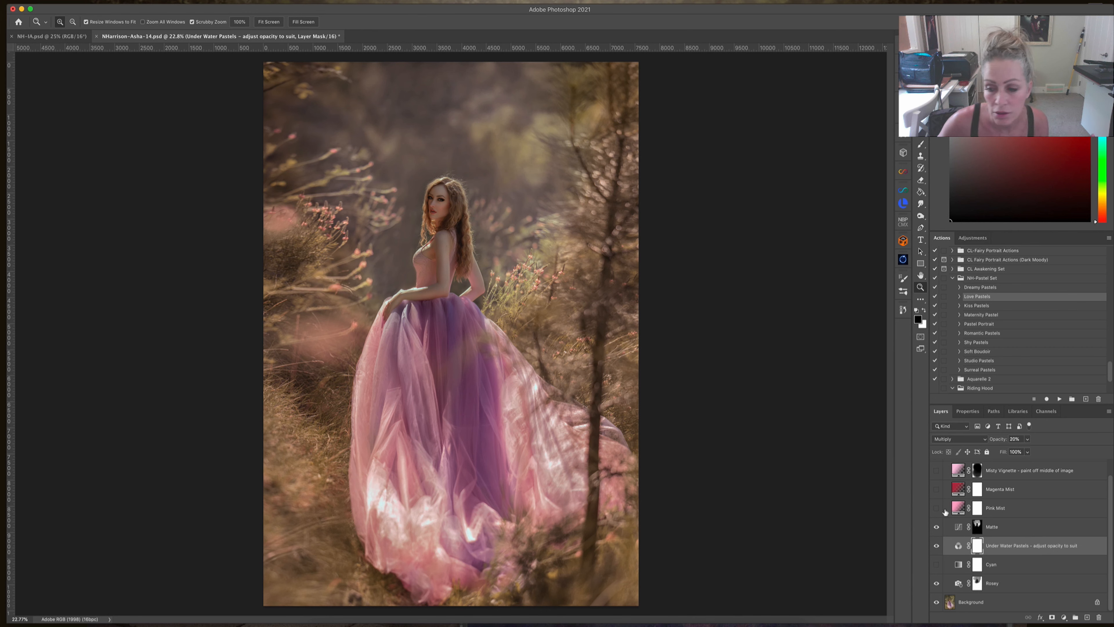
{"action": "left_click", "coordinate": [936, 507]}
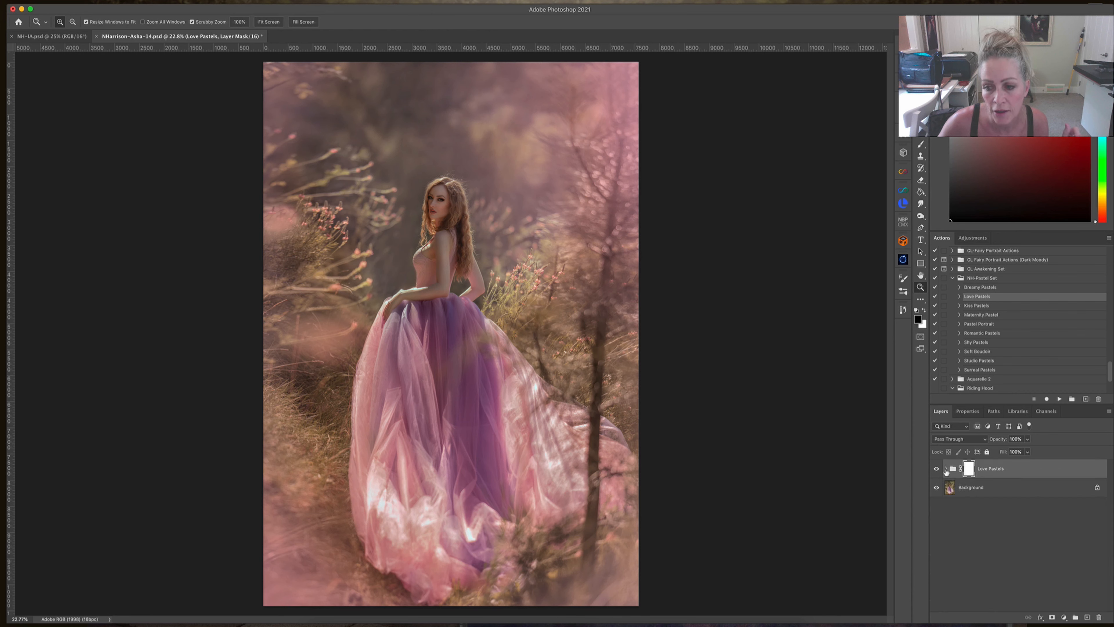
{"action": "left_click", "coordinate": [936, 472]}
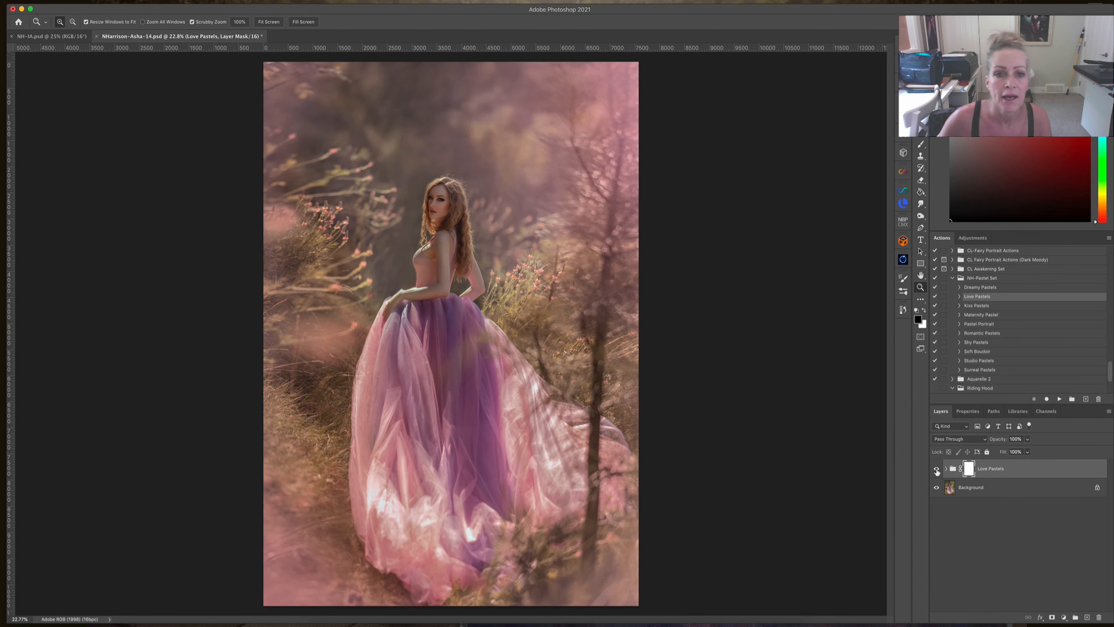
{"action": "mouse_move", "coordinate": [936, 470]}
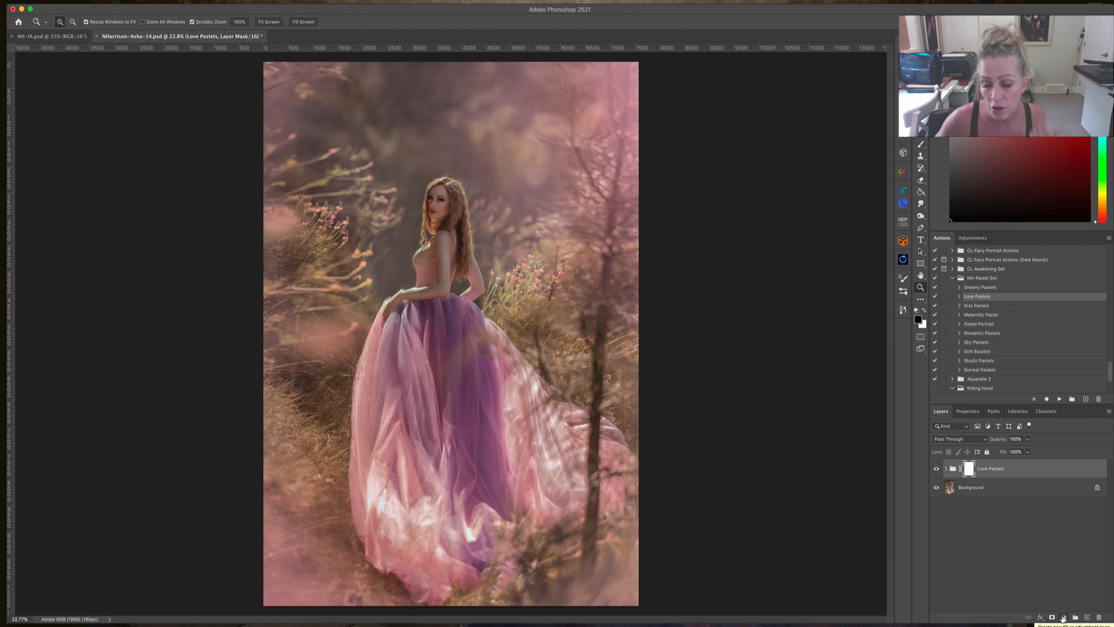
Add a Levels adjustment with white input 240 and output black 3 above Love Pastels
{"action": "left_click", "coordinate": [1063, 616]}
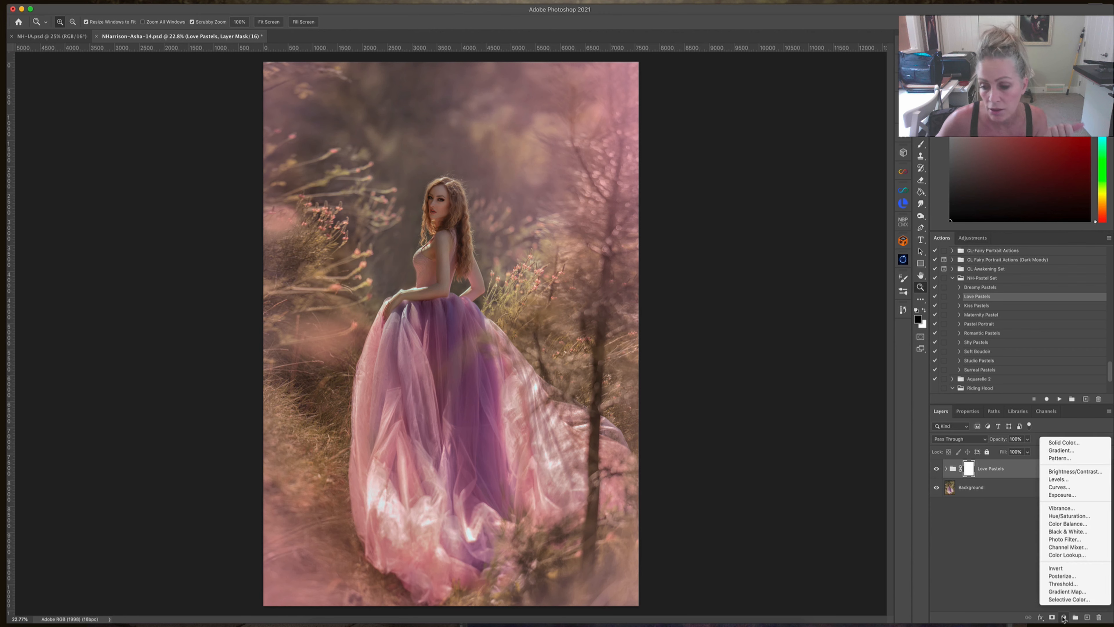
{"action": "left_click", "coordinate": [1061, 479]}
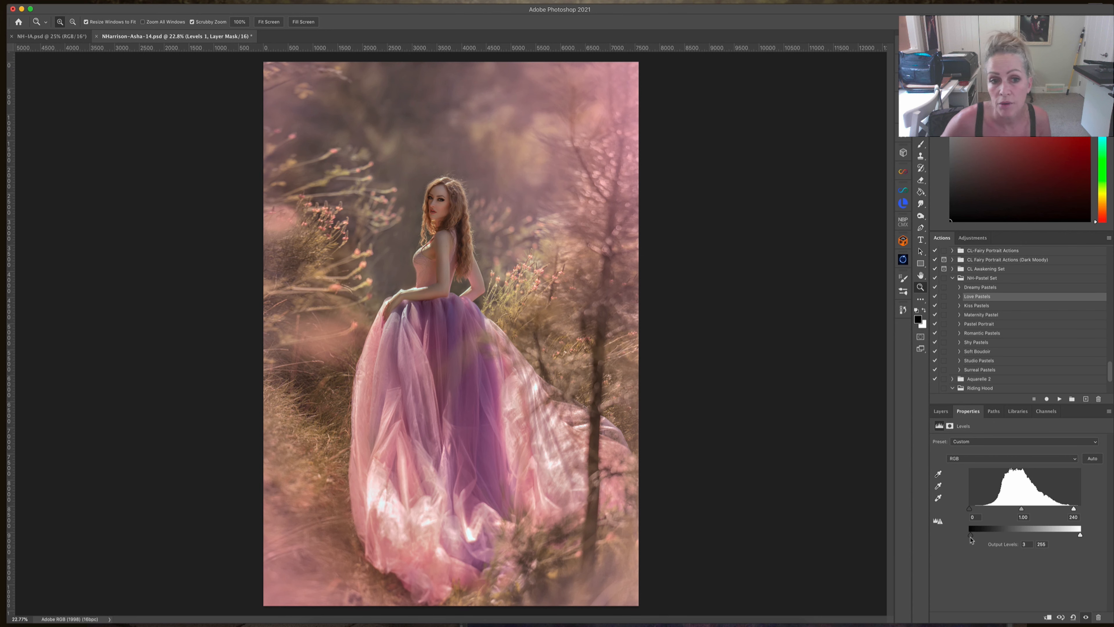
{"action": "left_click", "coordinate": [940, 411]}
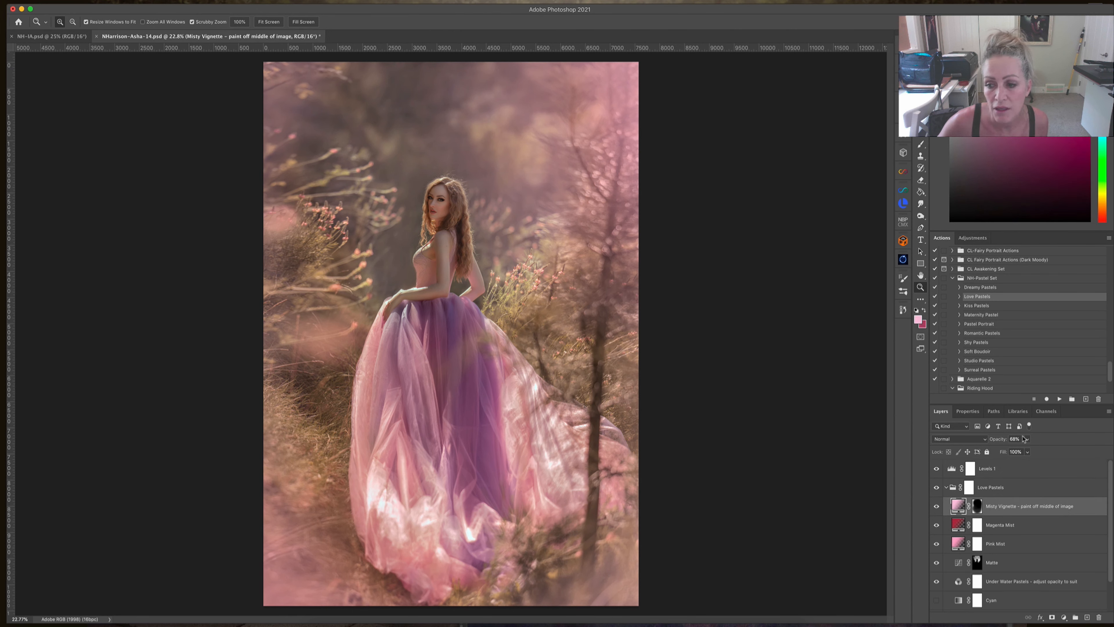
Try Misty Vignette opacities around 63% and 70%, then return it to 100%
{"action": "left_click_drag", "start_coordinate": [1029, 439], "coordinate": [1023, 450]}
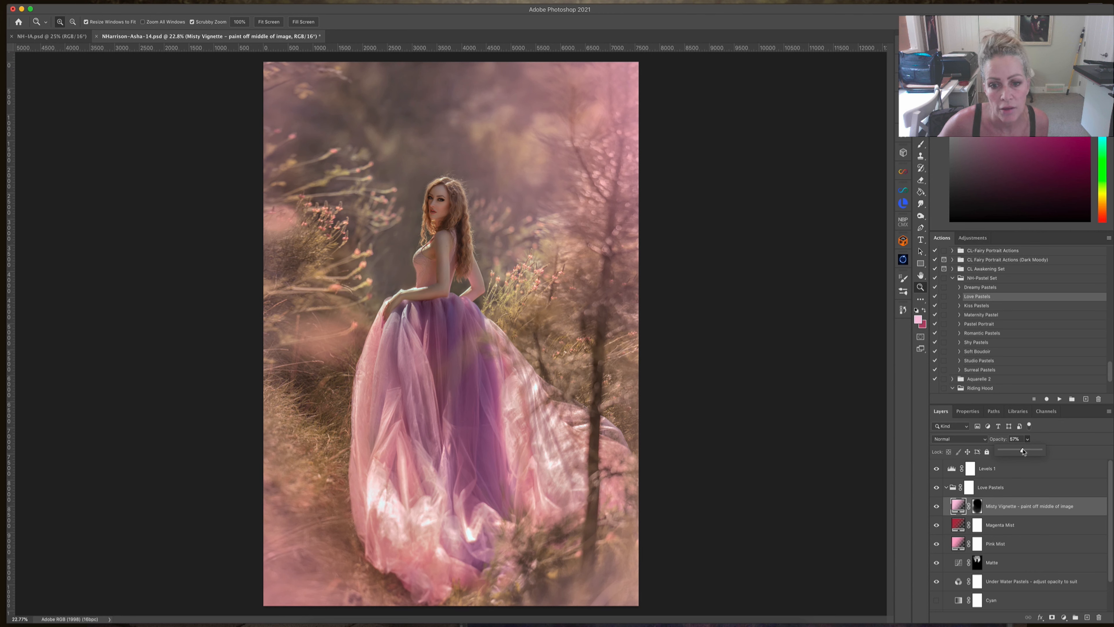
{"action": "left_click_drag", "start_coordinate": [1025, 450], "coordinate": [1019, 450]}
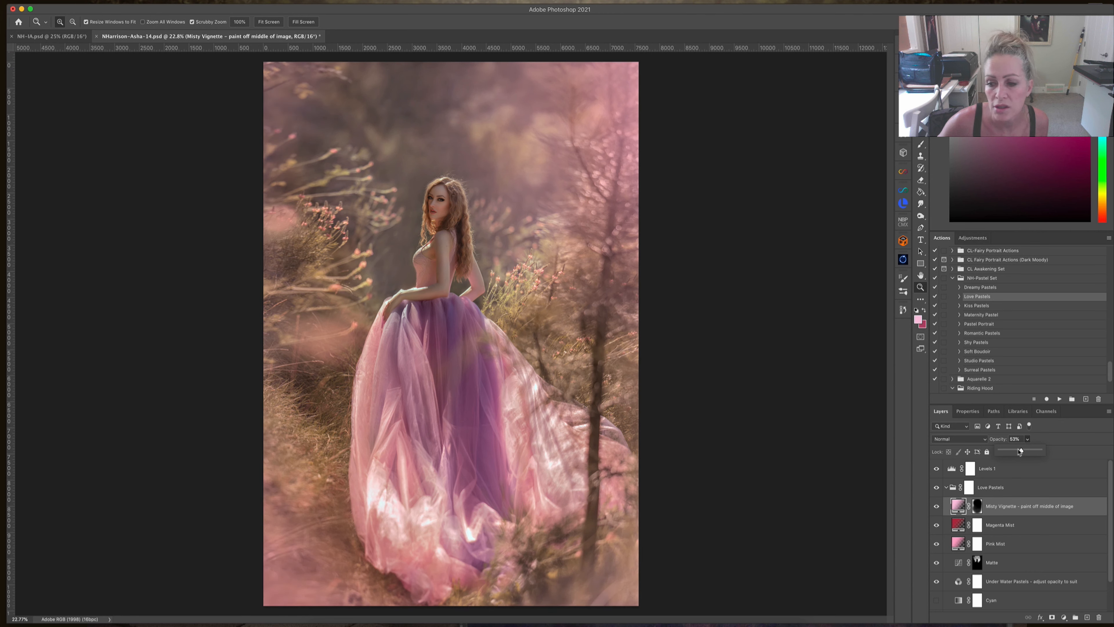
{"action": "left_click_drag", "start_coordinate": [1019, 450], "coordinate": [1031, 450]}
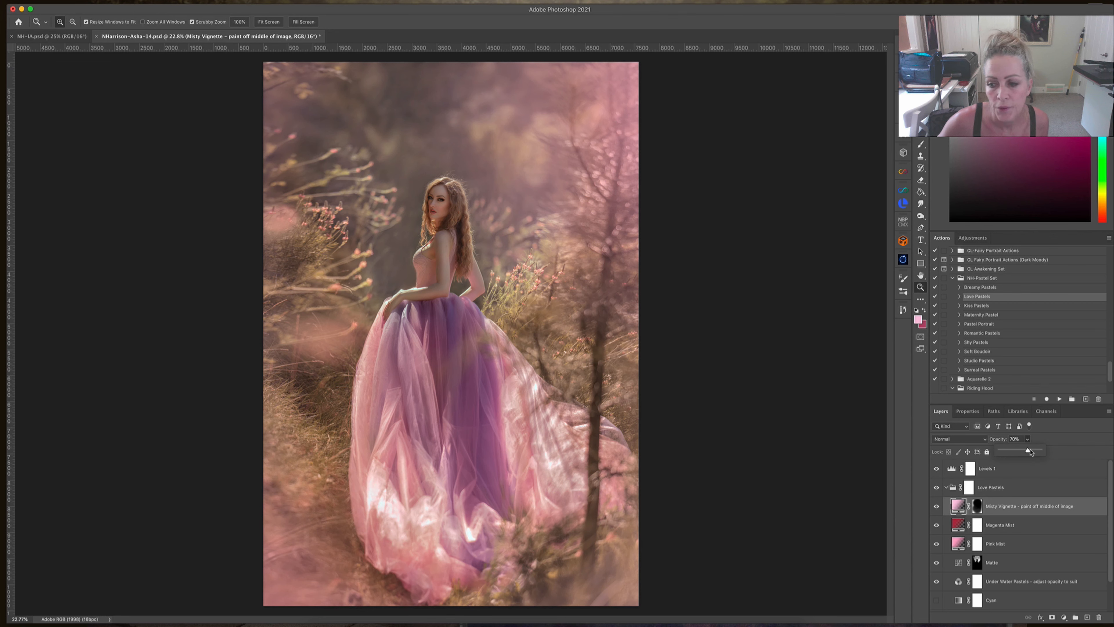
{"action": "left_click_drag", "start_coordinate": [1026, 450], "coordinate": [1040, 450]}
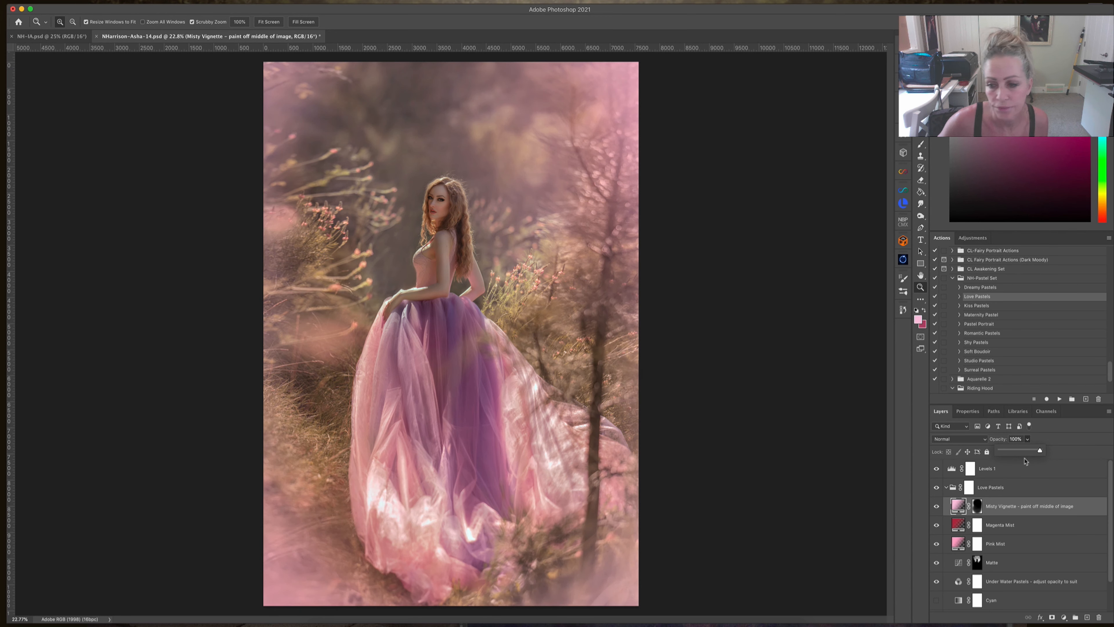
{"action": "left_click_drag", "start_coordinate": [1040, 450], "coordinate": [1023, 451]}
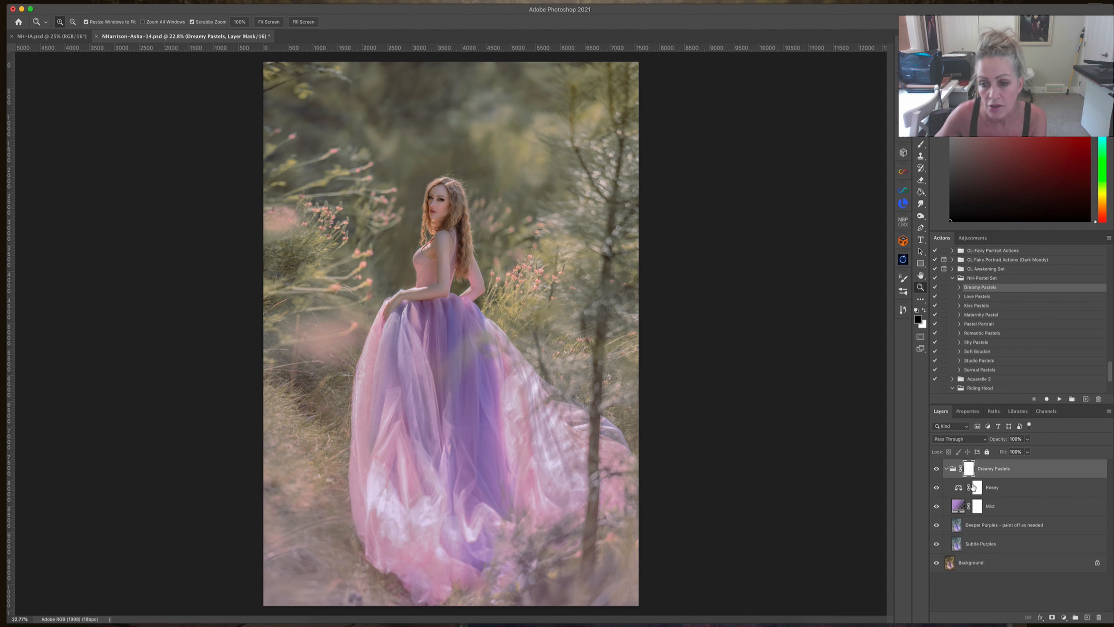
Hide Rosey, Mist and Deeper Purples, then toggle Subtle Purples to compare its effect
{"action": "left_click", "coordinate": [936, 487]}
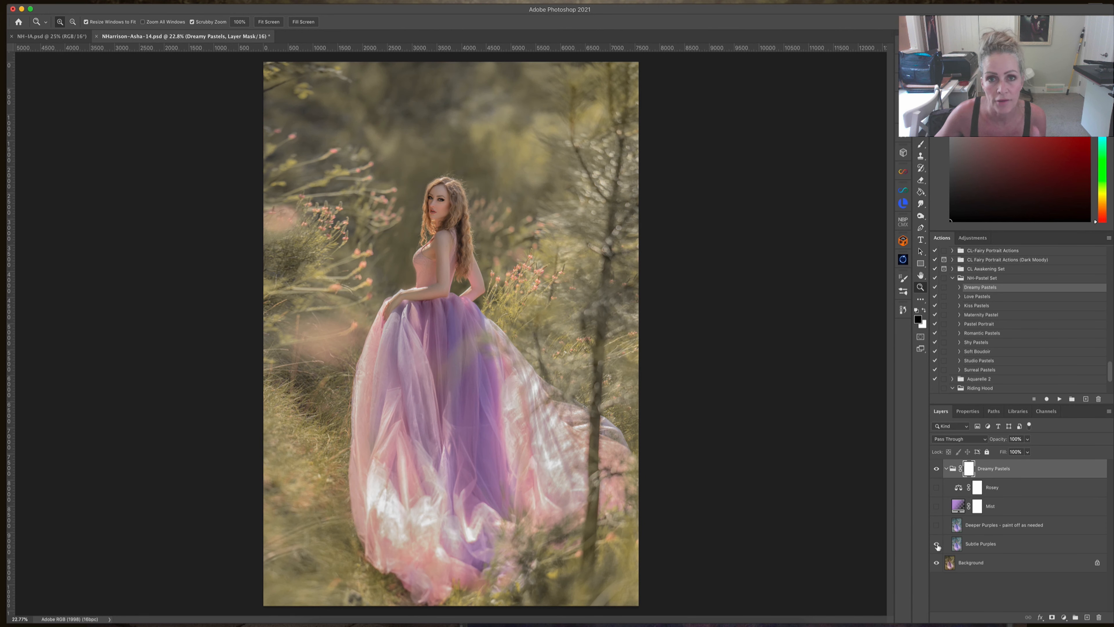
{"action": "left_click", "coordinate": [936, 545]}
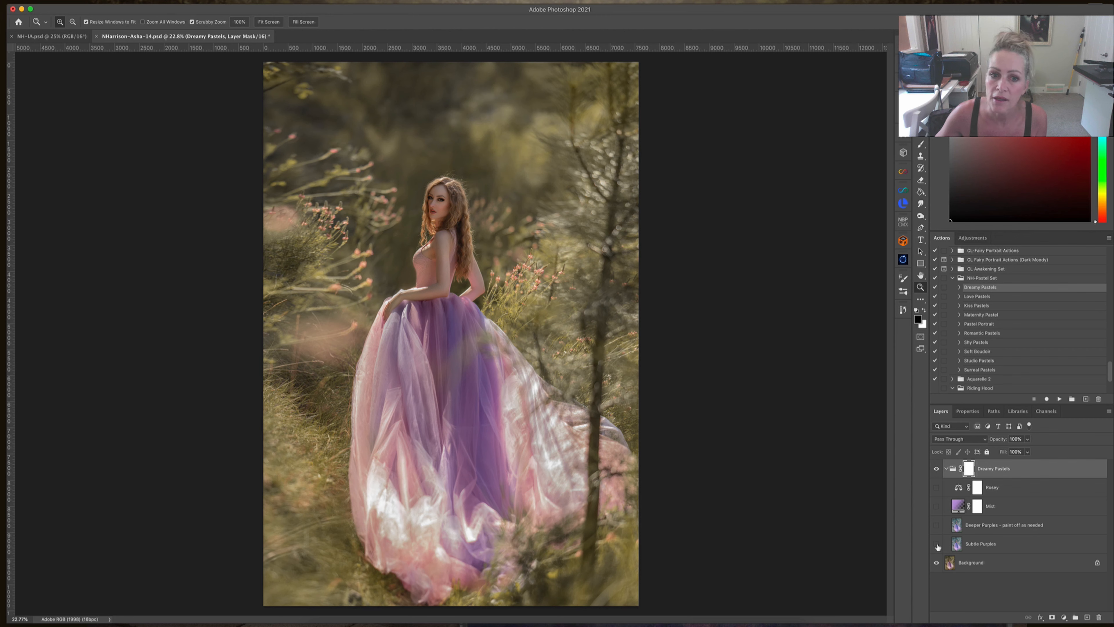
{"action": "left_click", "coordinate": [937, 545]}
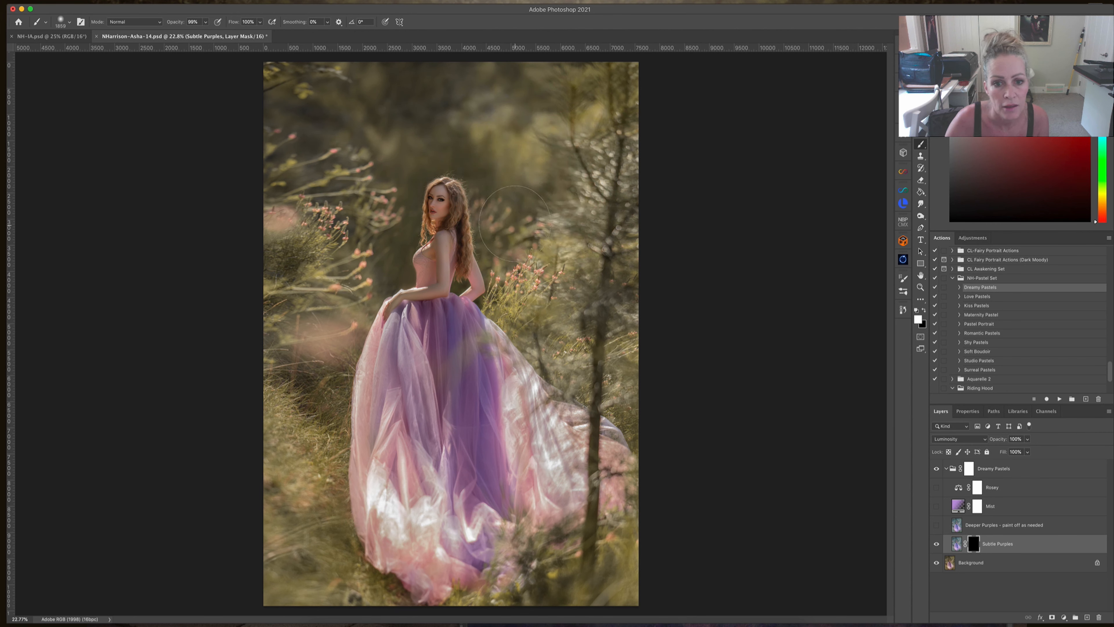
{"action": "mouse_move", "coordinate": [487, 153]}
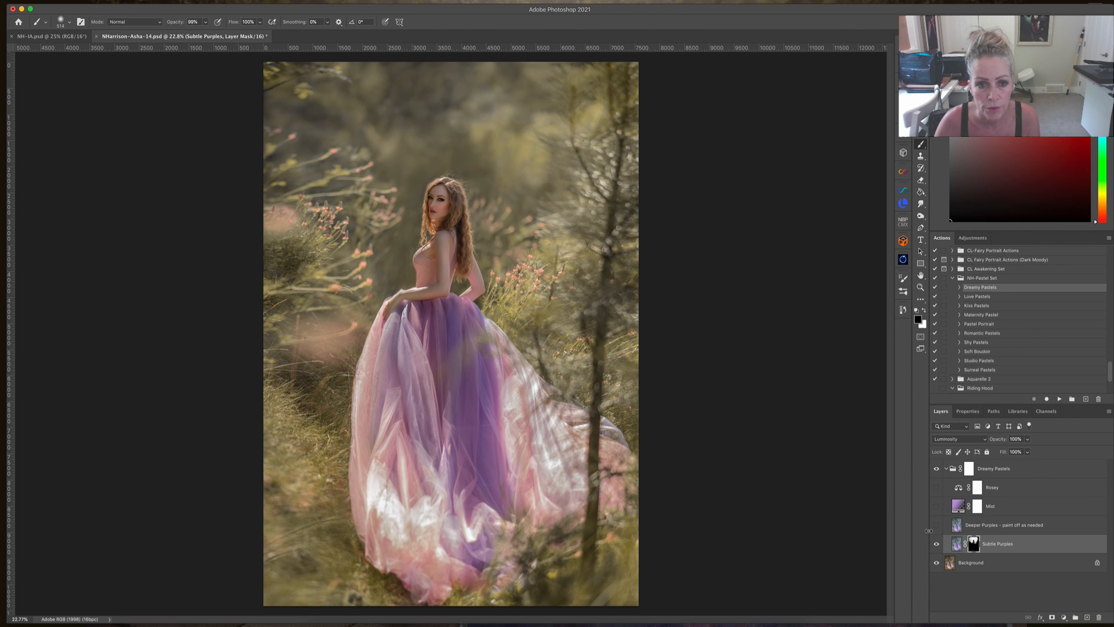
Show Deeper Purples through its painted mask at 40% opacity with a 4.2 px feather
{"action": "left_click", "coordinate": [936, 529]}
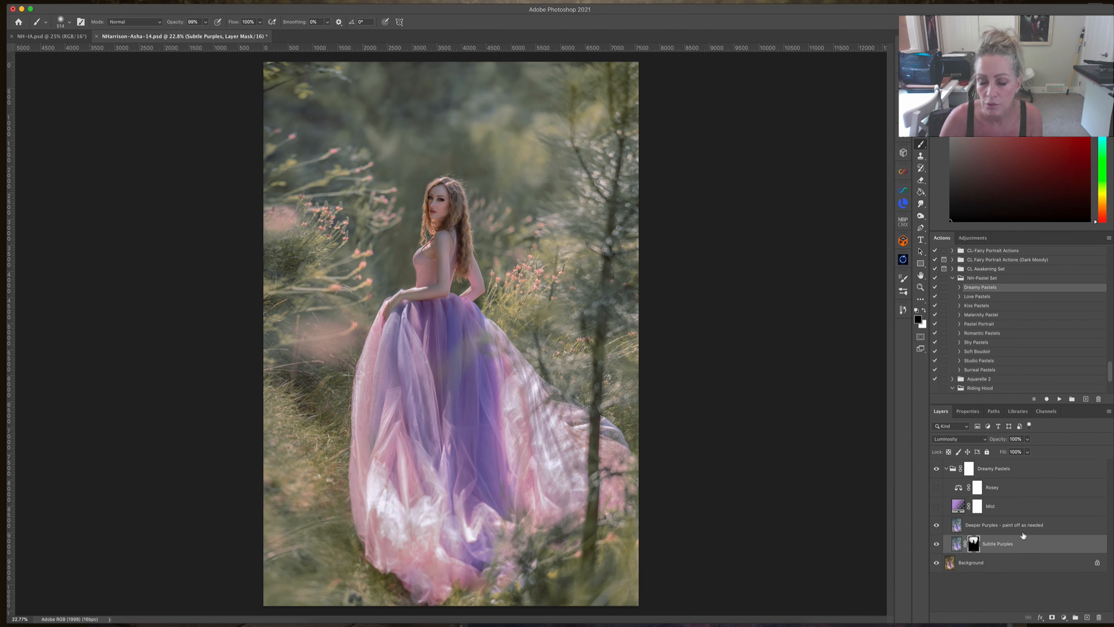
{"action": "left_click", "coordinate": [1003, 525]}
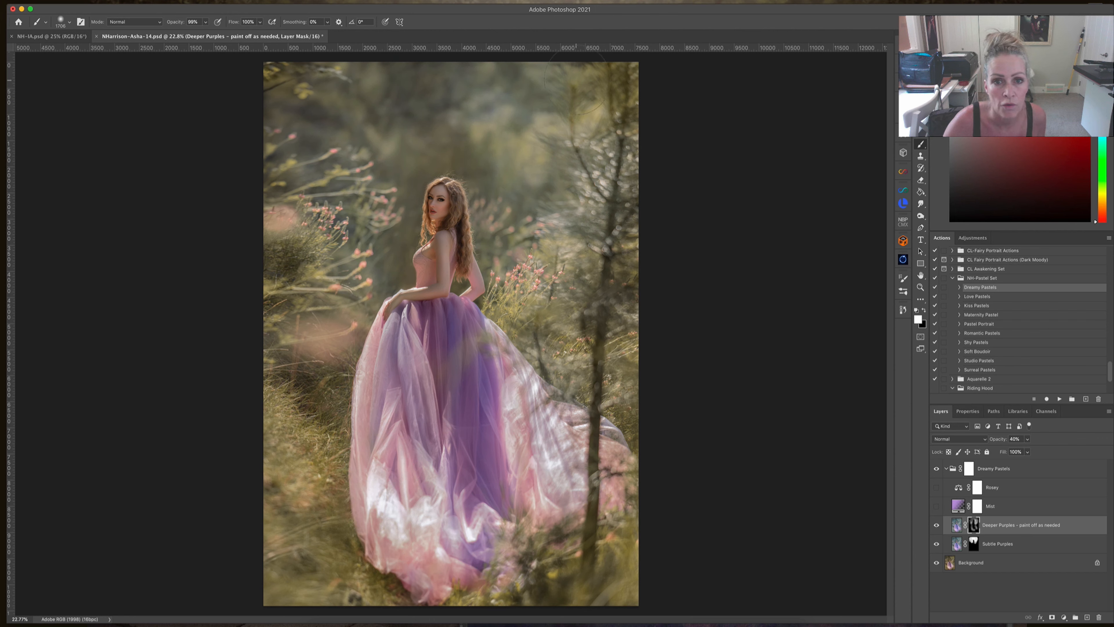
{"action": "mouse_move", "coordinate": [338, 96]}
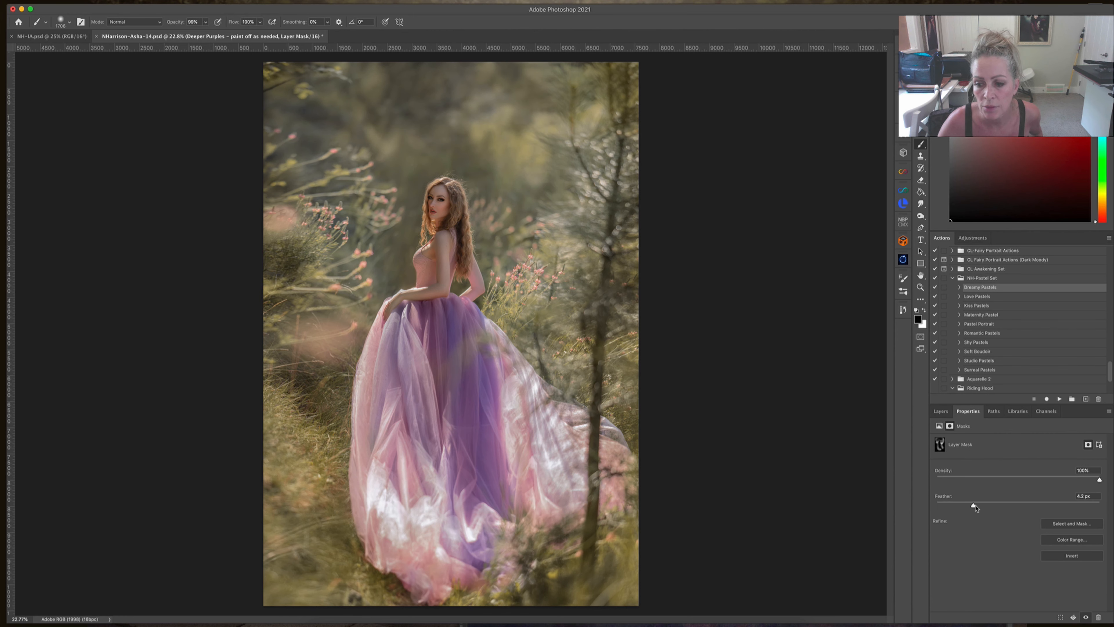
{"action": "left_click", "coordinate": [940, 411]}
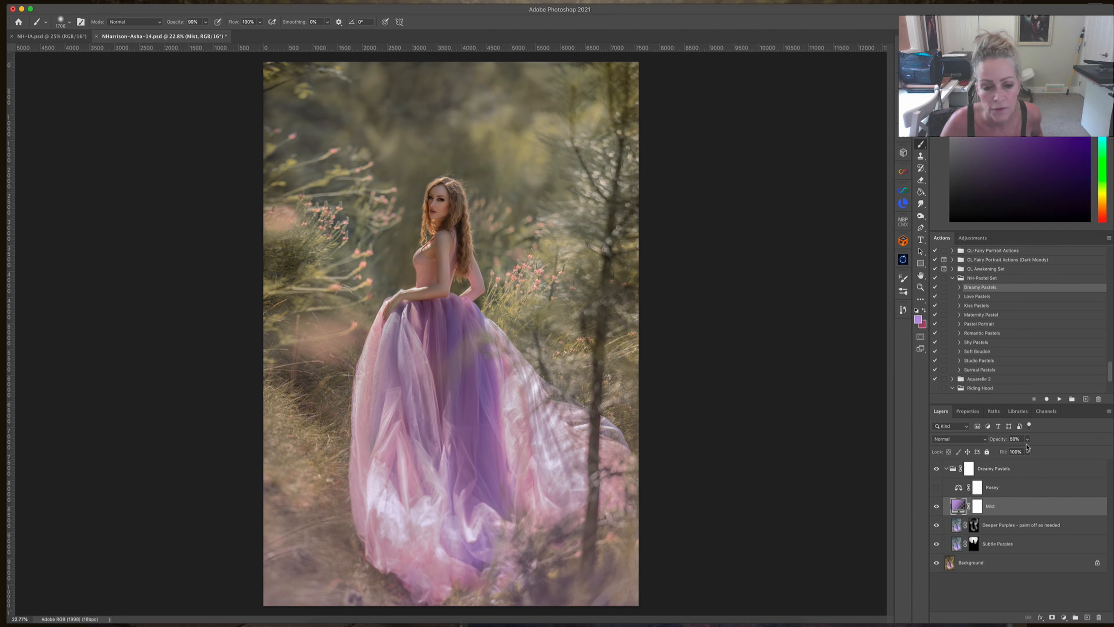
Raise Mist to about 60% opacity and lower the Rosey layer to 68%
{"action": "left_click_drag", "start_coordinate": [1016, 450], "coordinate": [1046, 450]}
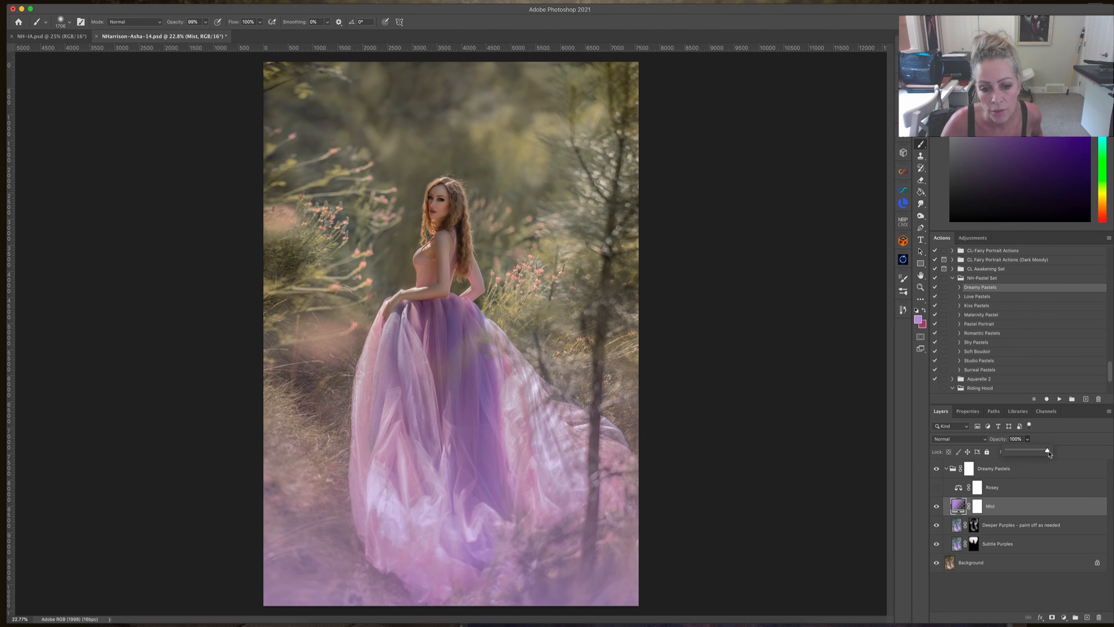
{"action": "left_click_drag", "start_coordinate": [1045, 450], "coordinate": [1032, 451]}
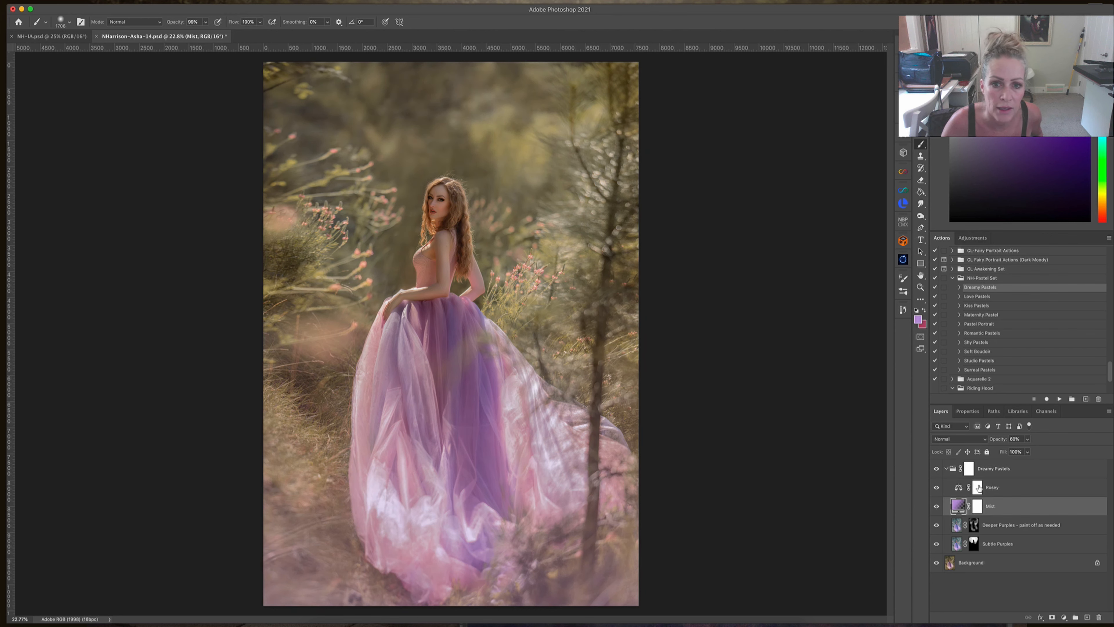
{"action": "left_click", "coordinate": [991, 487]}
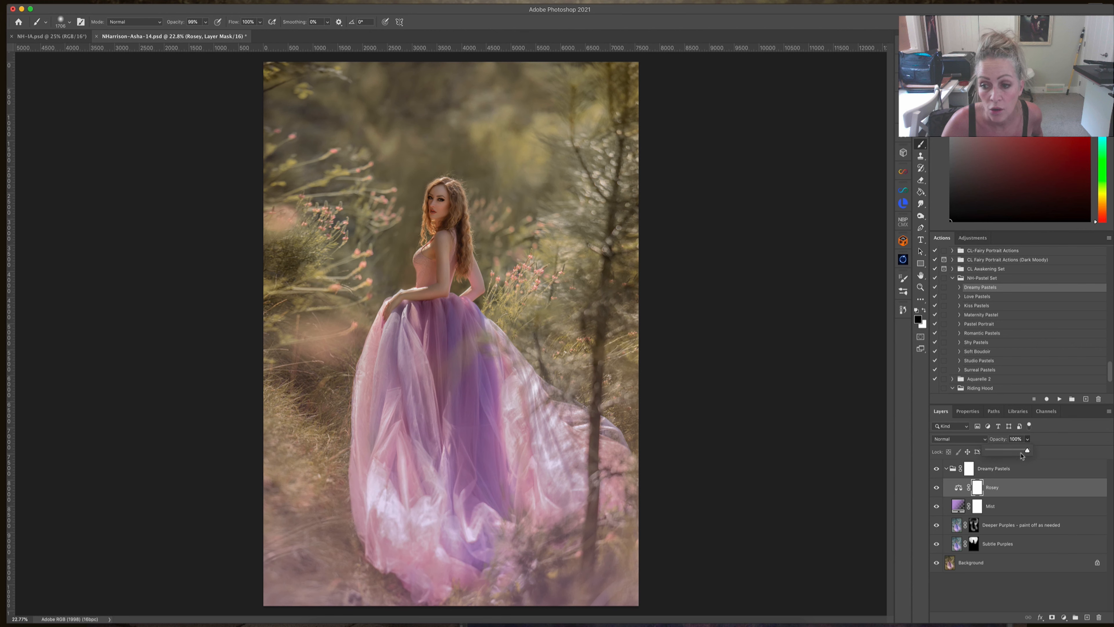
{"action": "left_click_drag", "start_coordinate": [1027, 452], "coordinate": [1015, 452]}
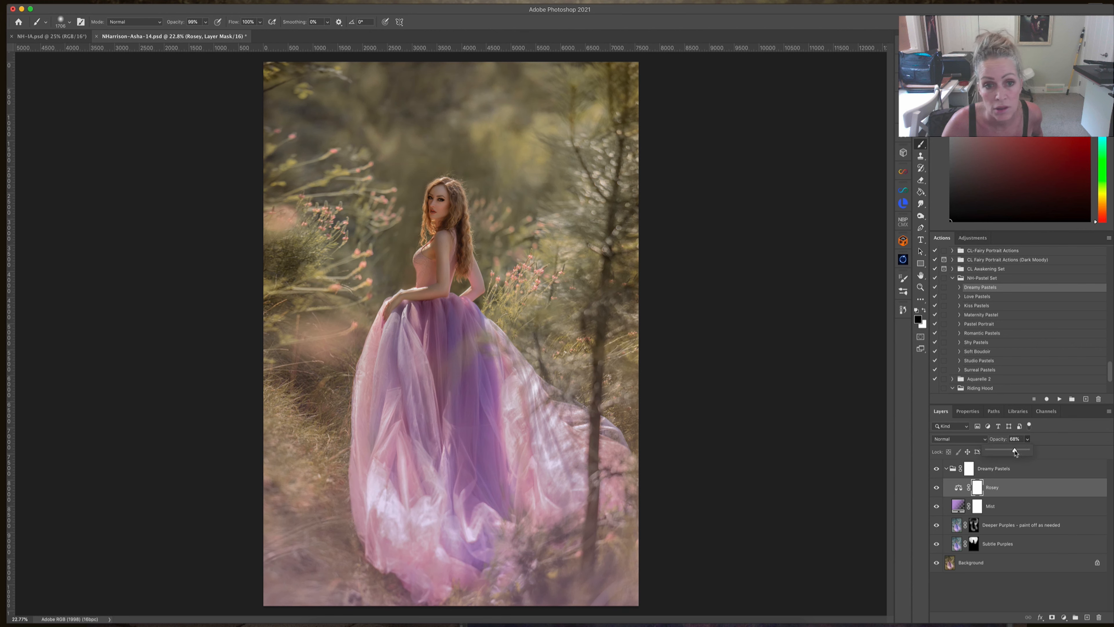
{"action": "left_click", "coordinate": [993, 468]}
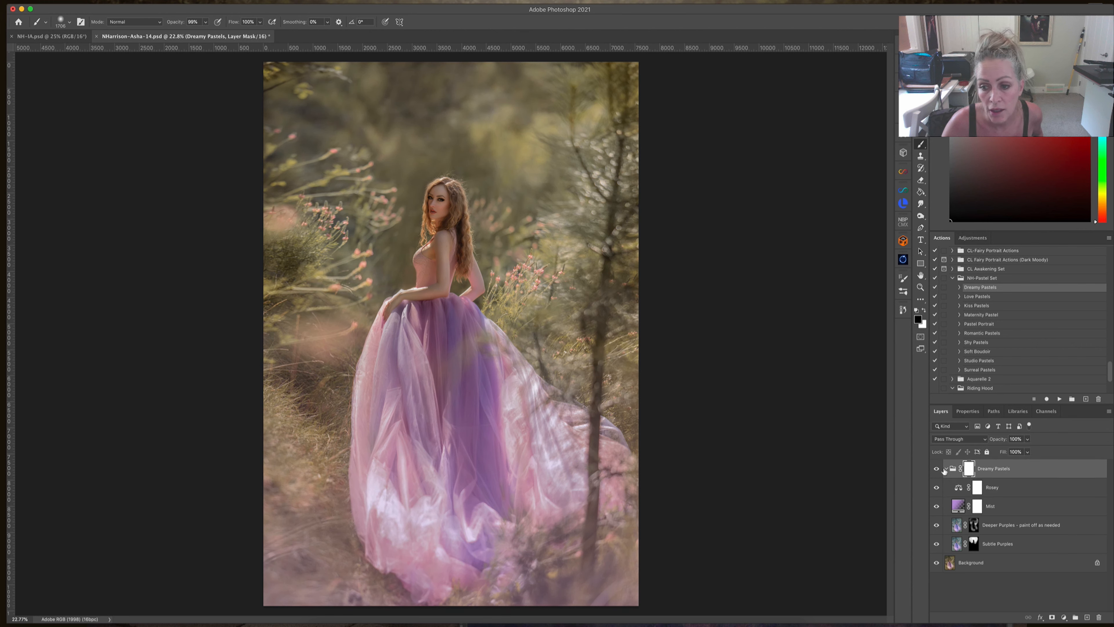
Hide the Dreamy Pastels group to make way for the Shy Pastels set
{"action": "left_click", "coordinate": [952, 469]}
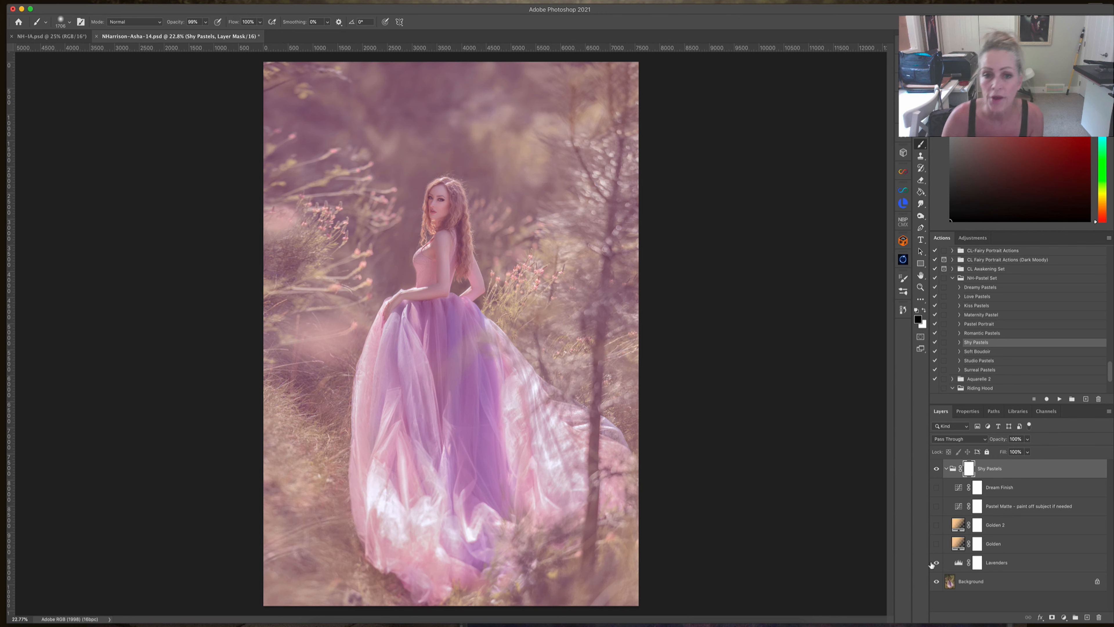
{"action": "mouse_move", "coordinate": [936, 563]}
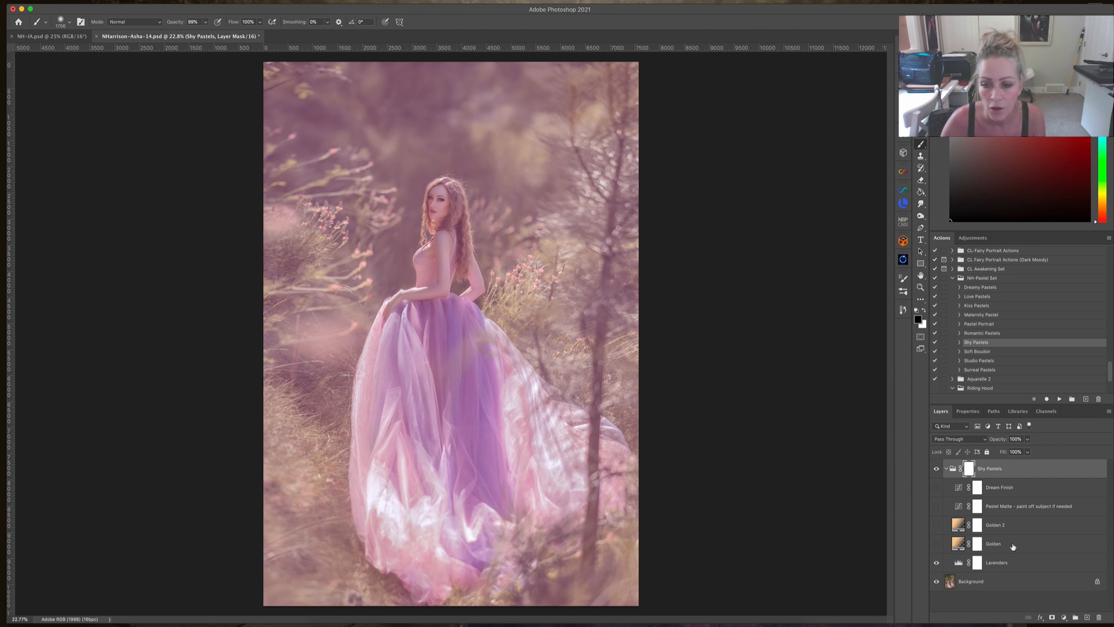
Paint the Lavenders mask with white to bring lavender haze into the upper background
{"action": "left_click", "coordinate": [996, 562]}
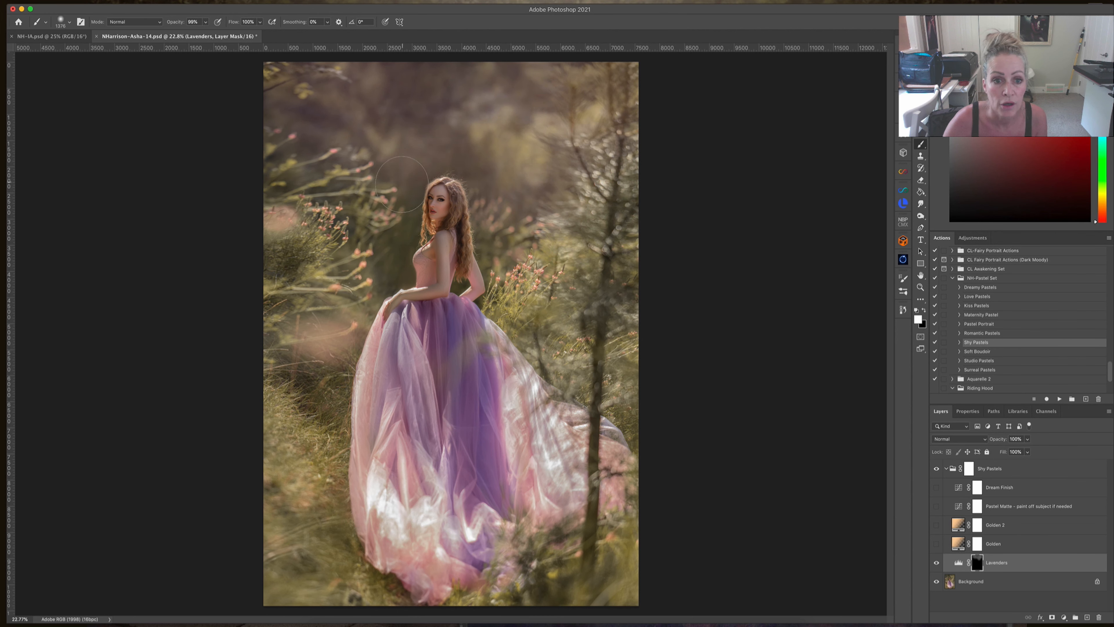
{"action": "left_click_drag", "start_coordinate": [401, 181], "coordinate": [355, 227]}
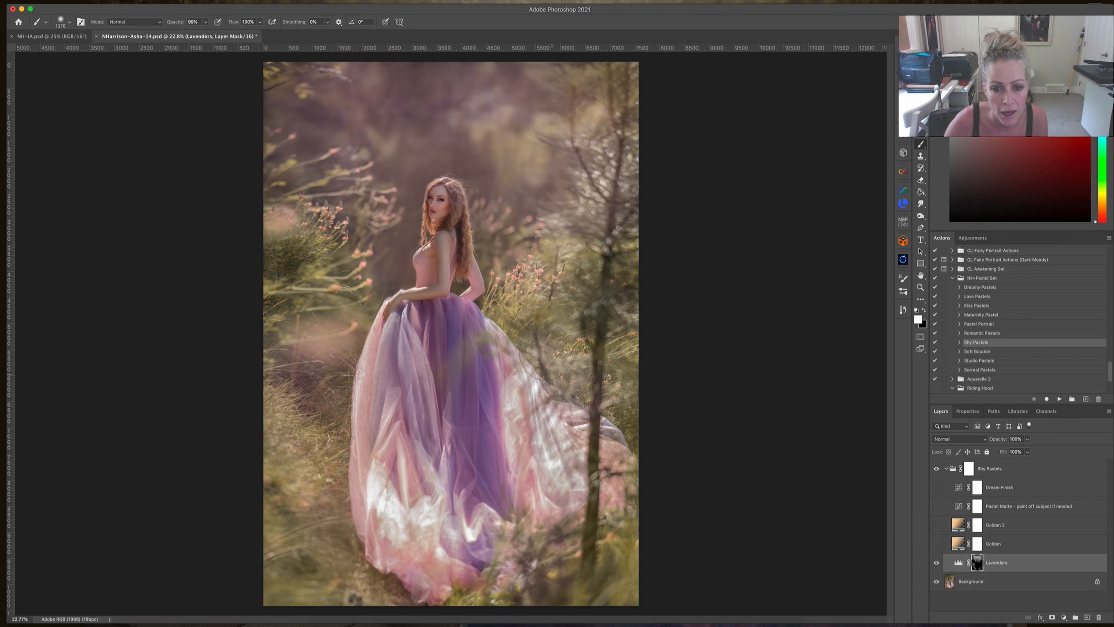
{"action": "left_click_drag", "start_coordinate": [561, 242], "coordinate": [536, 362]}
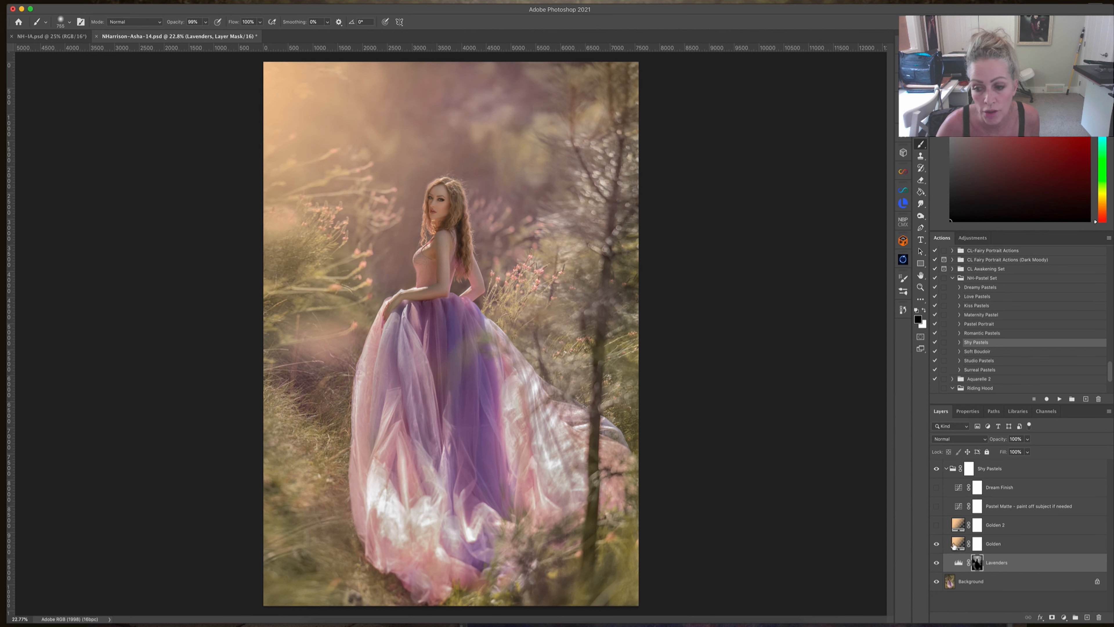
Review and confirm the Golden and Golden 2 Gradient Fill settings
{"action": "double_click", "coordinate": [956, 543]}
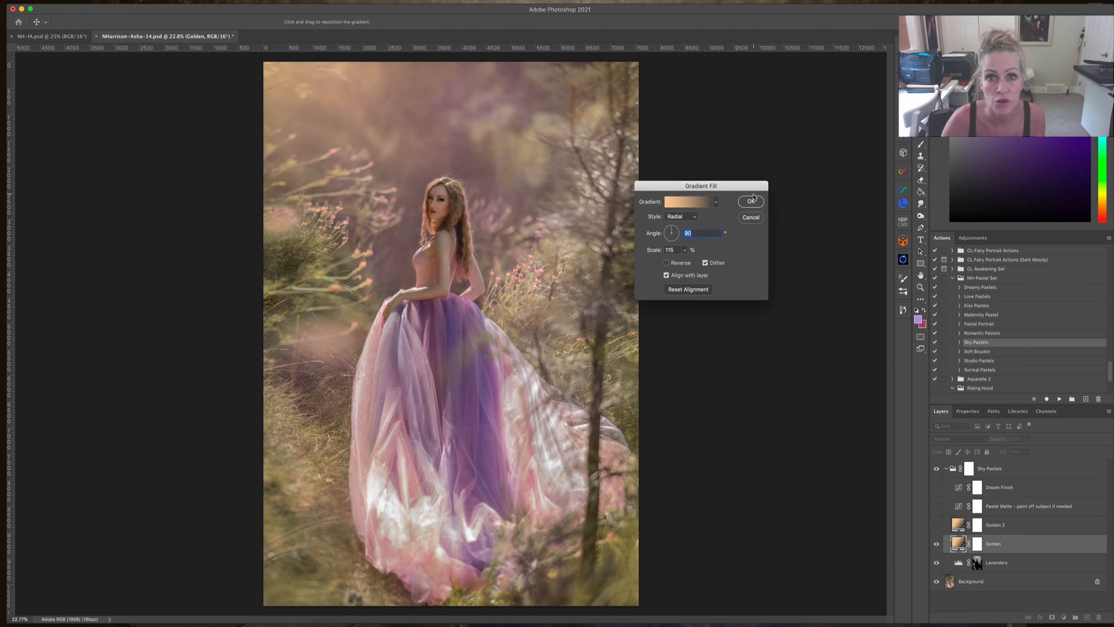
{"action": "left_click", "coordinate": [751, 201]}
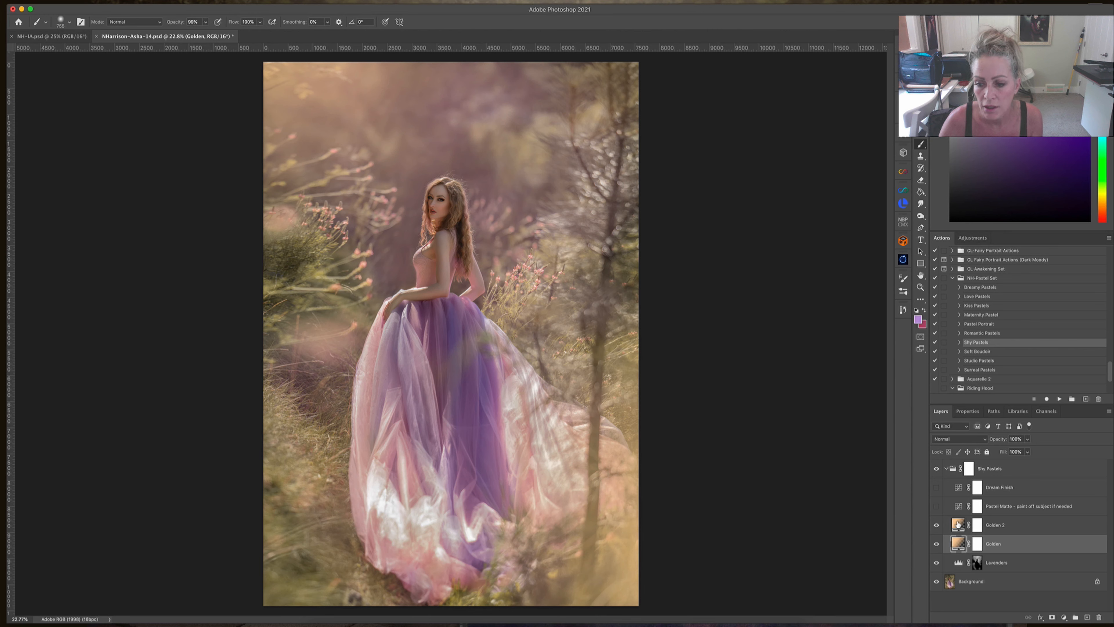
{"action": "double_click", "coordinate": [957, 525]}
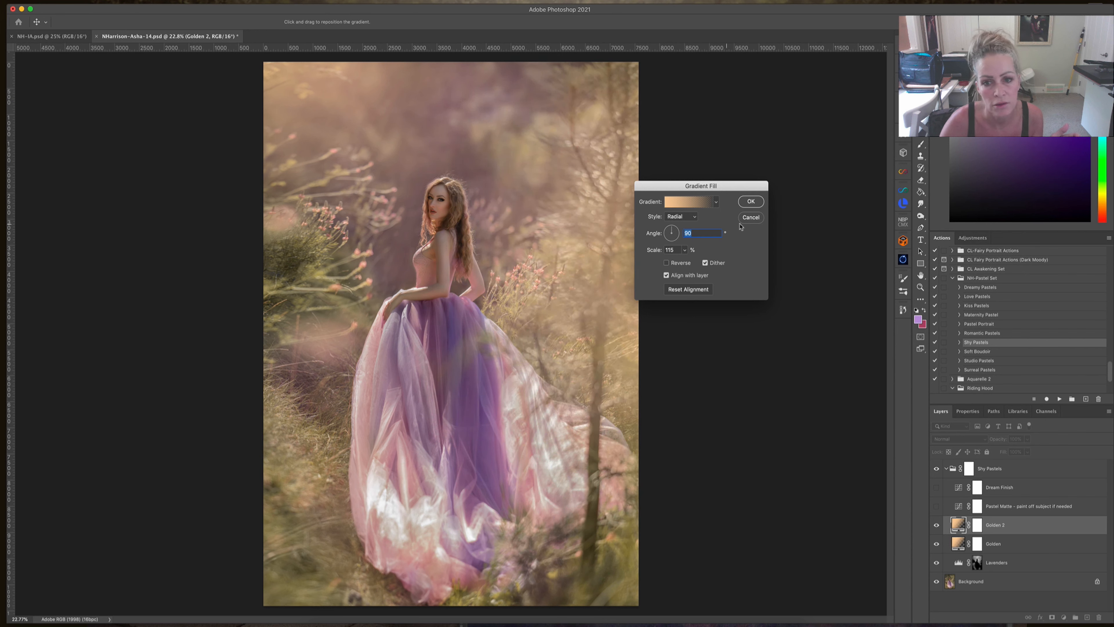
{"action": "left_click", "coordinate": [750, 202]}
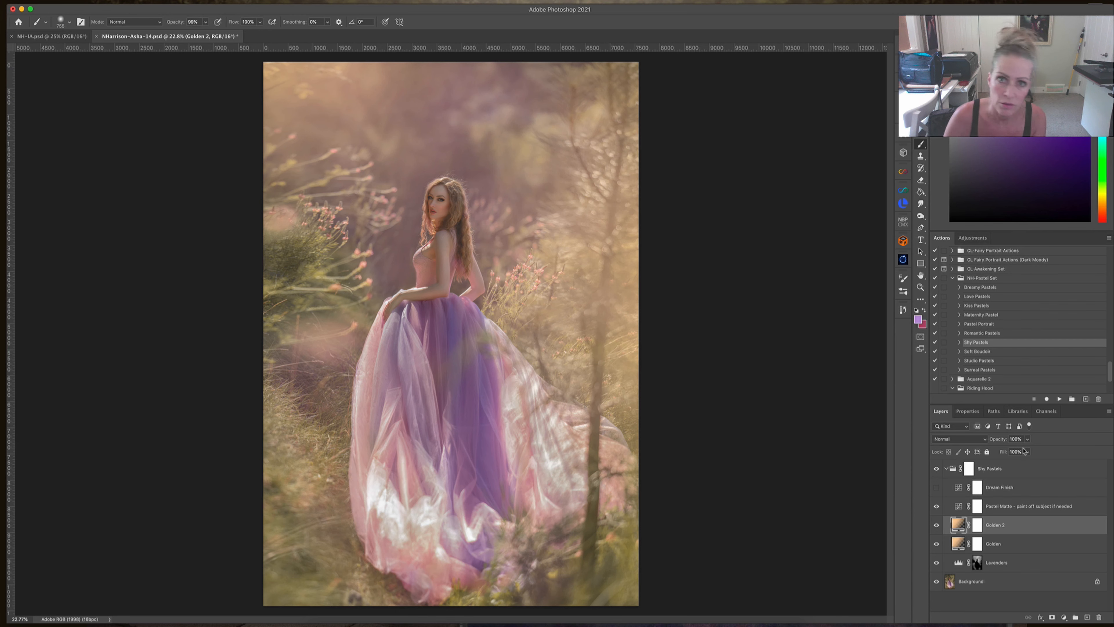
Lower Golden 2 to 80% opacity and select the Golden 2 and Pastel Matte masks for painting
{"action": "left_click_drag", "start_coordinate": [1009, 452], "coordinate": [1025, 453]}
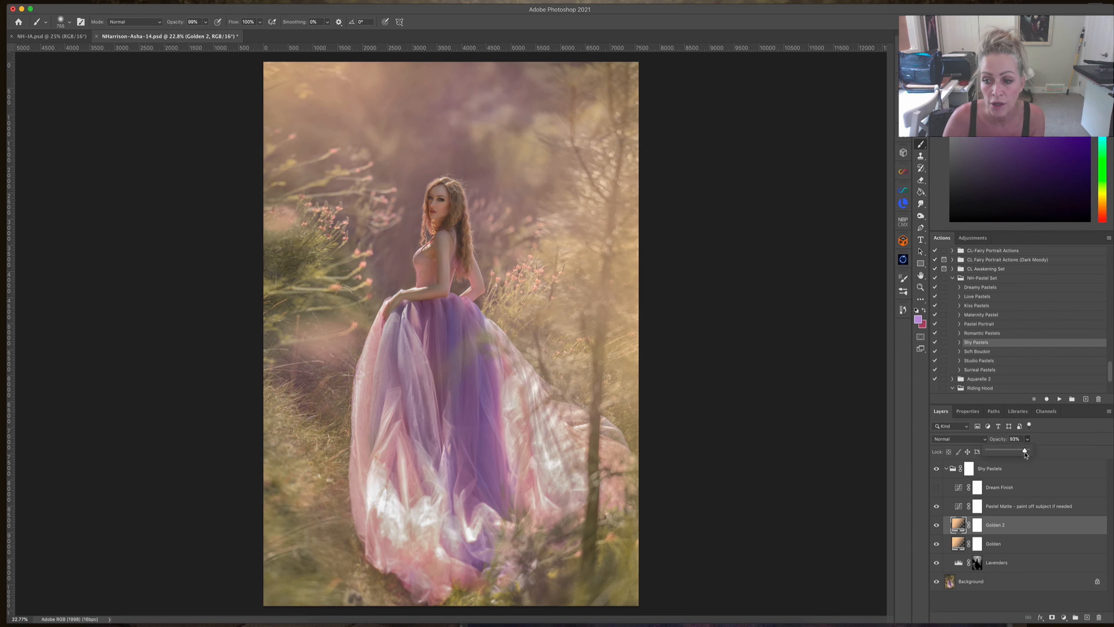
{"action": "left_click_drag", "start_coordinate": [1023, 451], "coordinate": [1016, 451]}
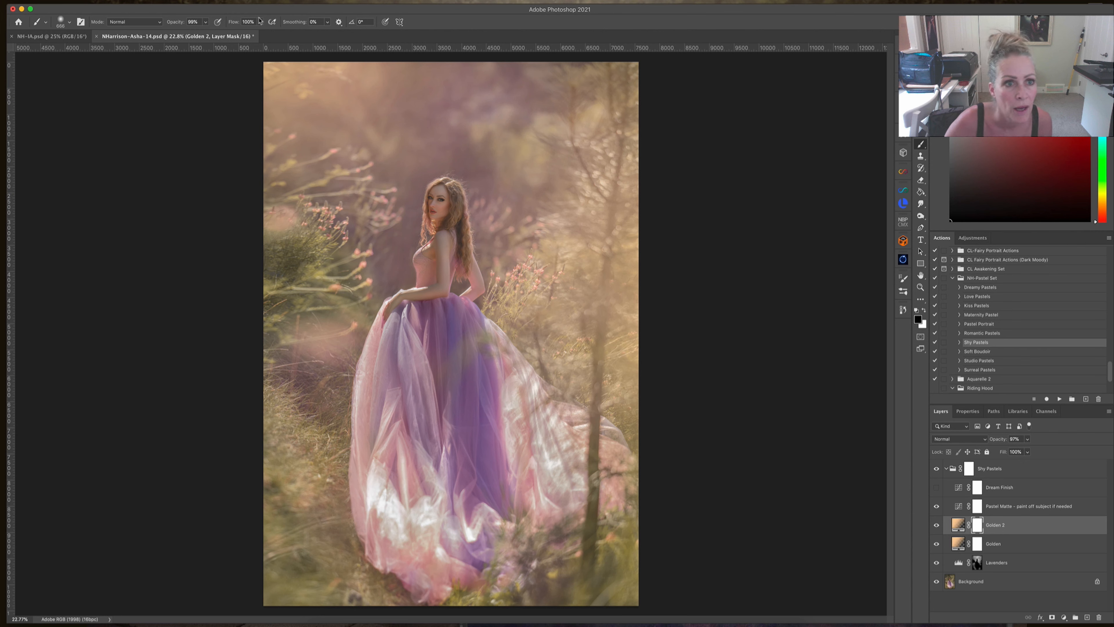
{"action": "left_click", "coordinate": [259, 21]}
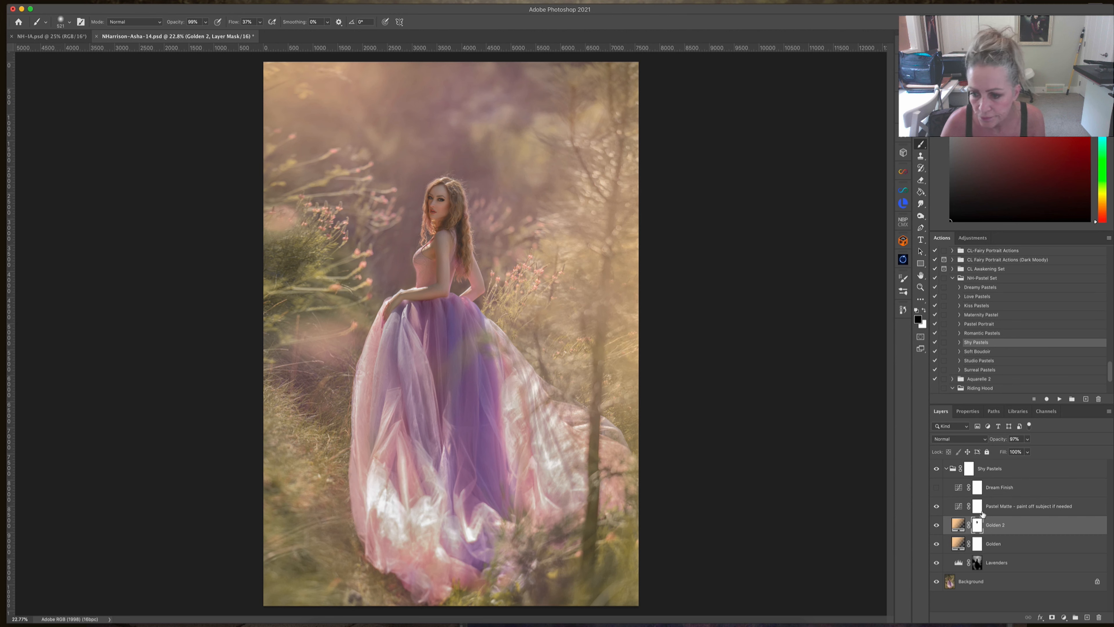
{"action": "left_click", "coordinate": [1027, 506]}
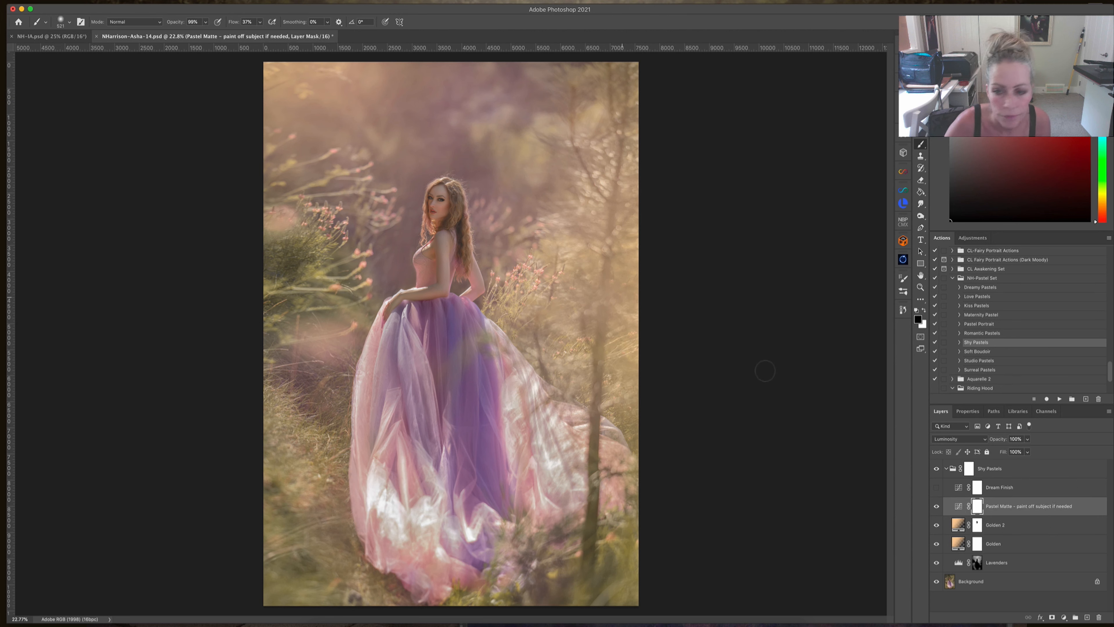
{"action": "left_click", "coordinate": [995, 525]}
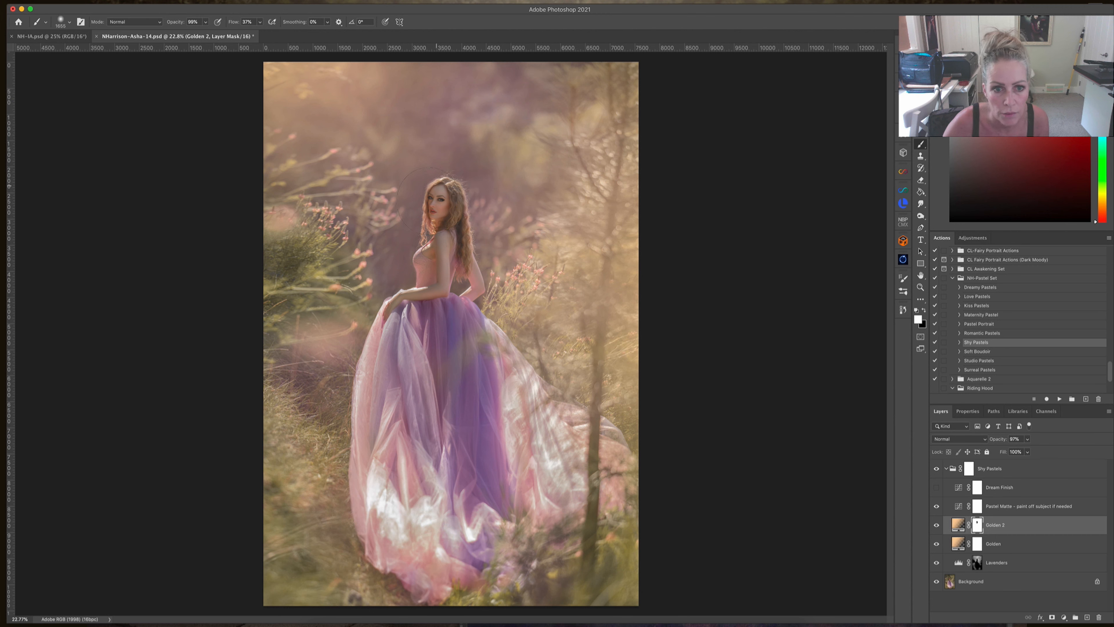
{"action": "mouse_move", "coordinate": [1061, 478]}
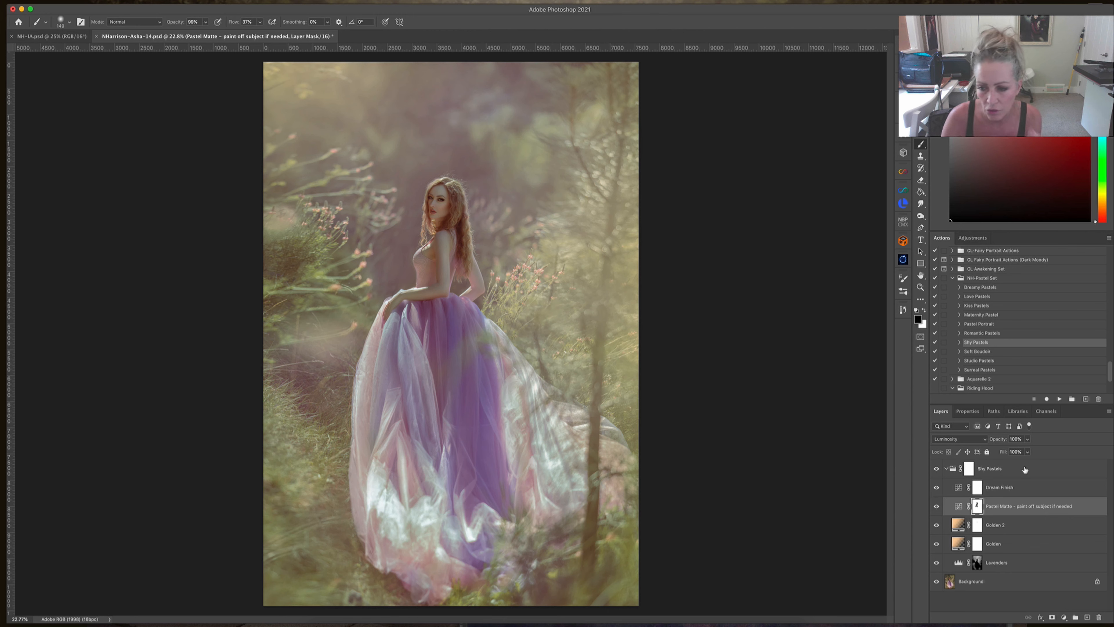
Lower the Dream Finish layer to 48% opacity with its mask selected
{"action": "left_click", "coordinate": [999, 487]}
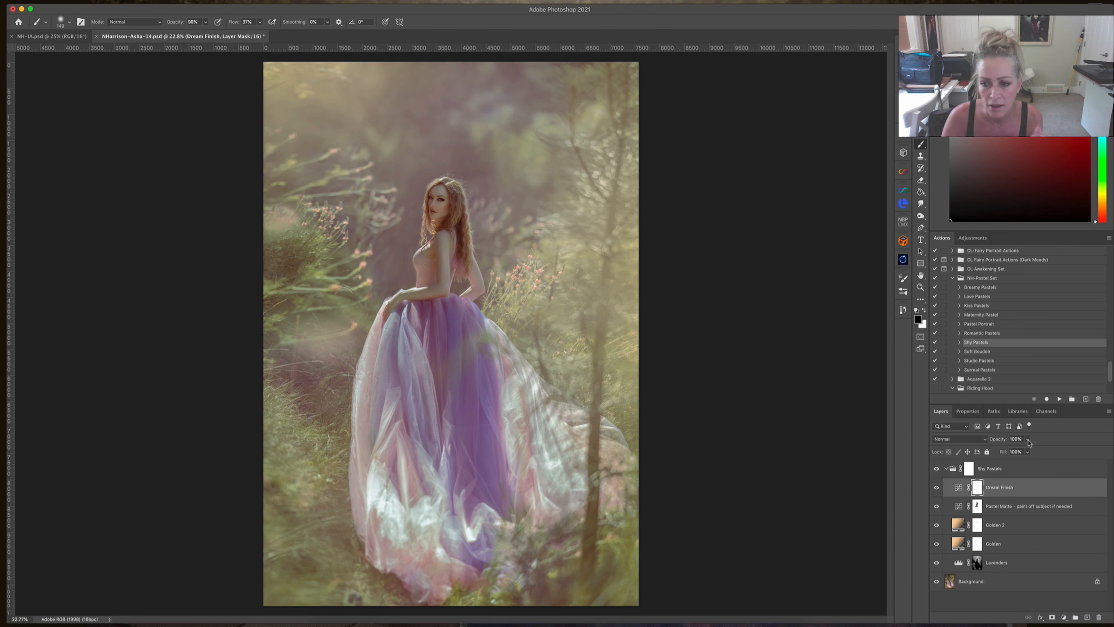
{"action": "left_click_drag", "start_coordinate": [1028, 439], "coordinate": [1016, 451]}
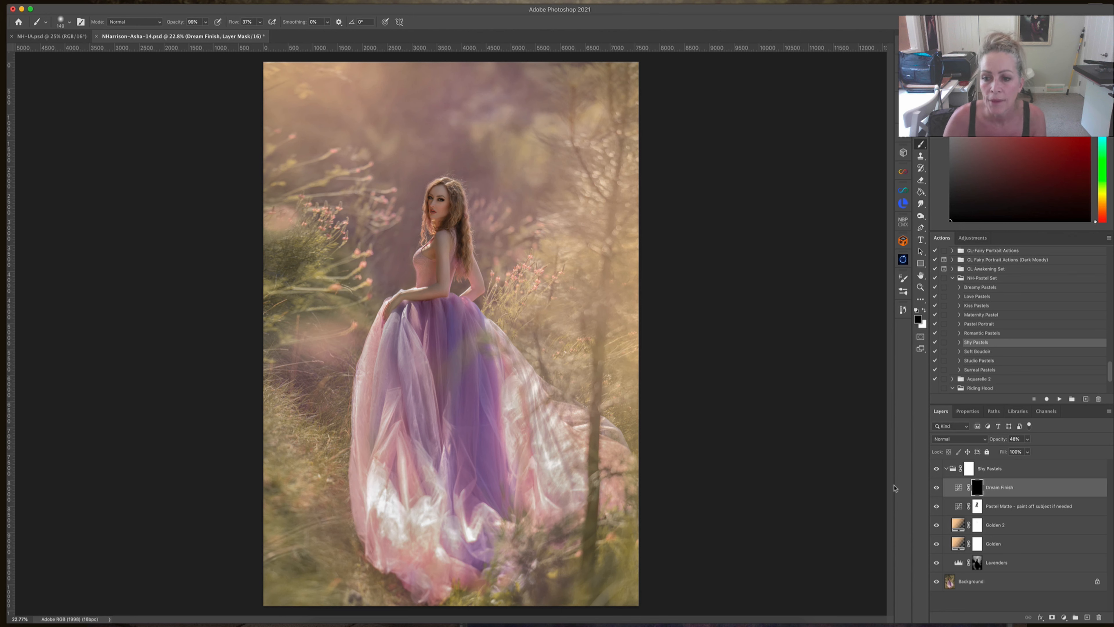
{"action": "mouse_move", "coordinate": [667, 347]}
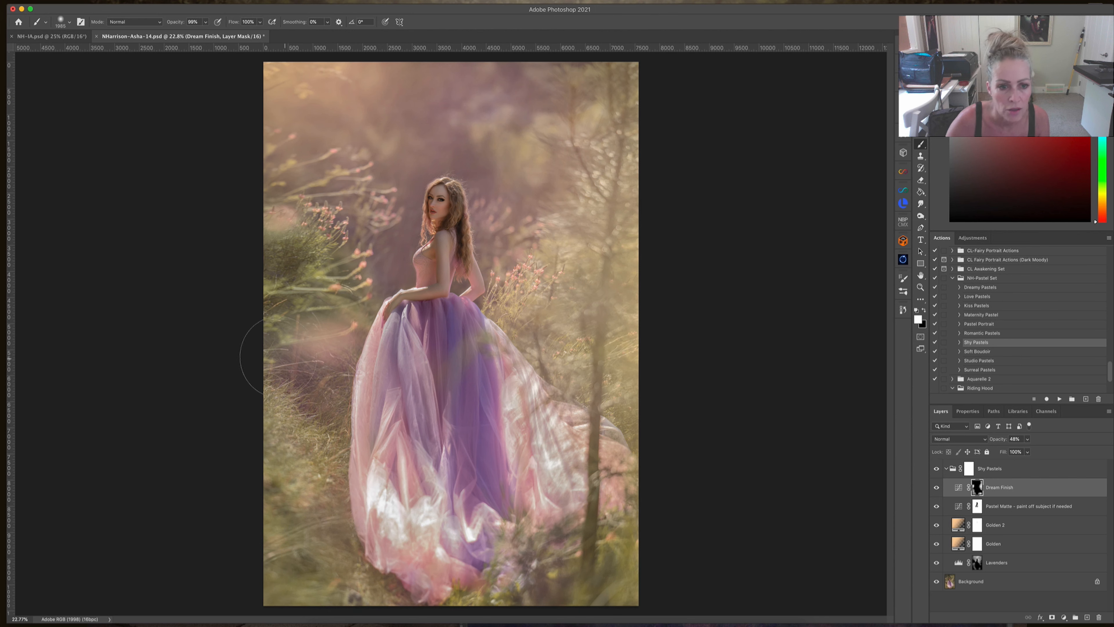
{"action": "mouse_move", "coordinate": [277, 355]}
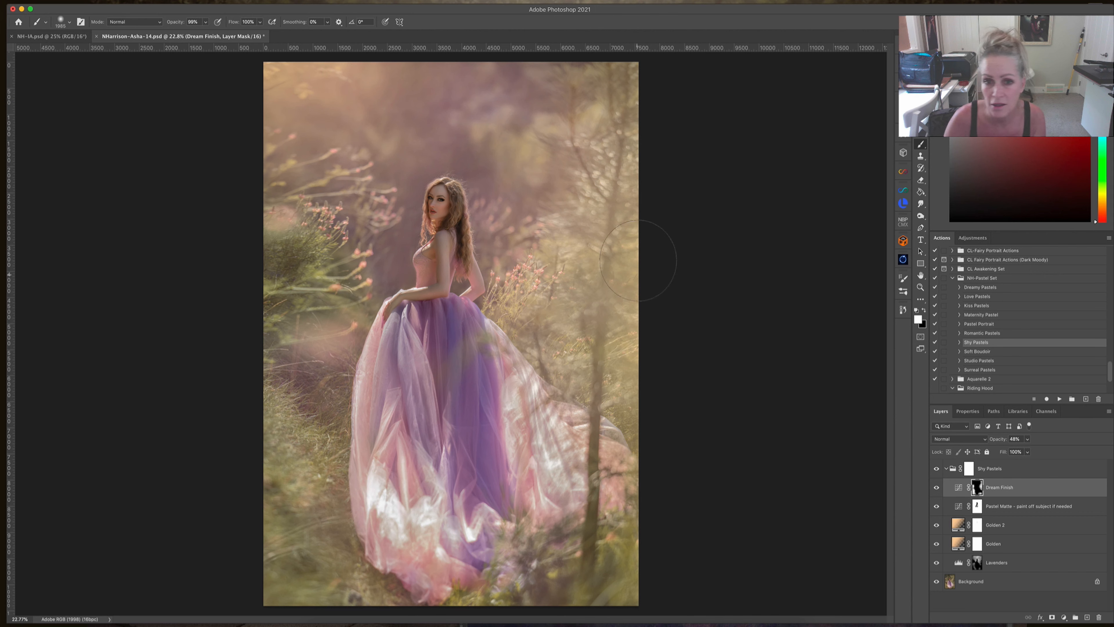
{"action": "mouse_move", "coordinate": [662, 83]}
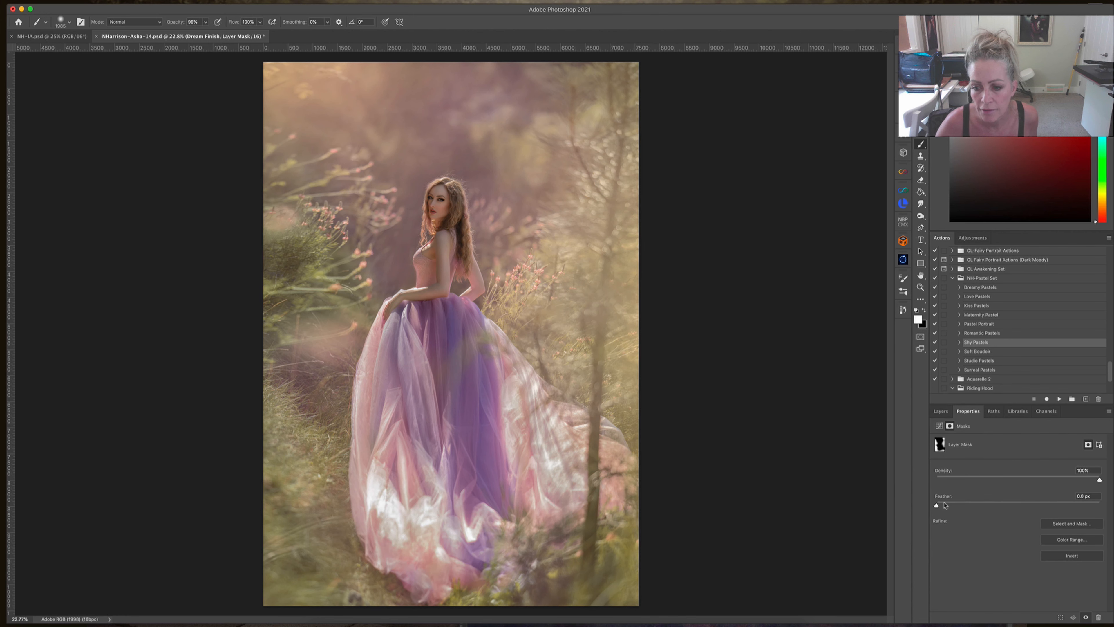
Return to the layer stack and re-enable the Shy Pastels effect for comparison
{"action": "left_click", "coordinate": [940, 410]}
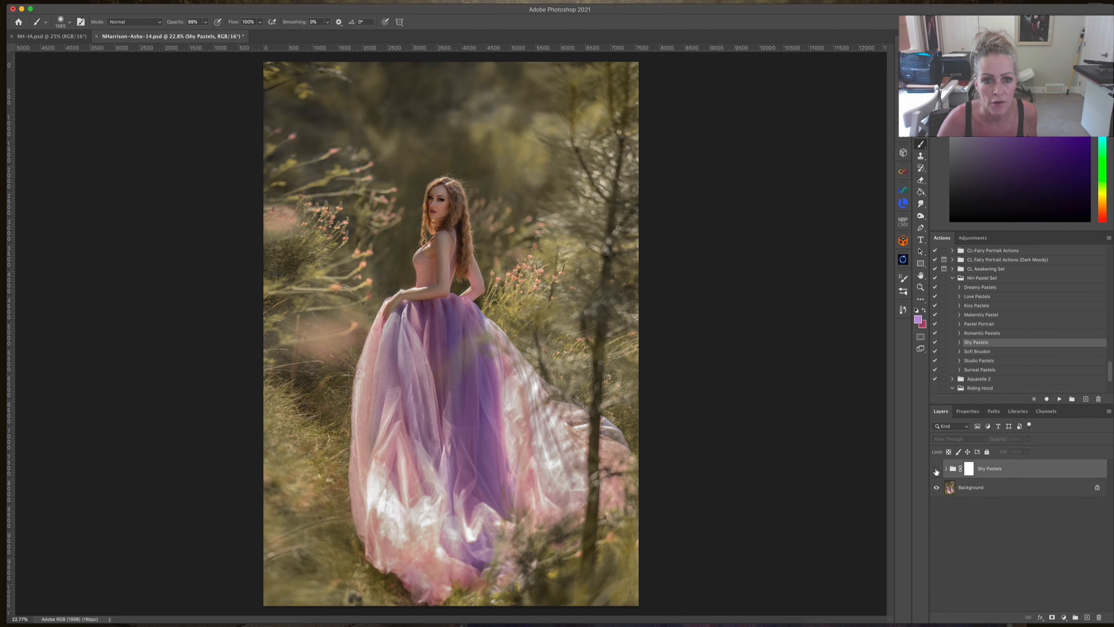
{"action": "left_click", "coordinate": [936, 468]}
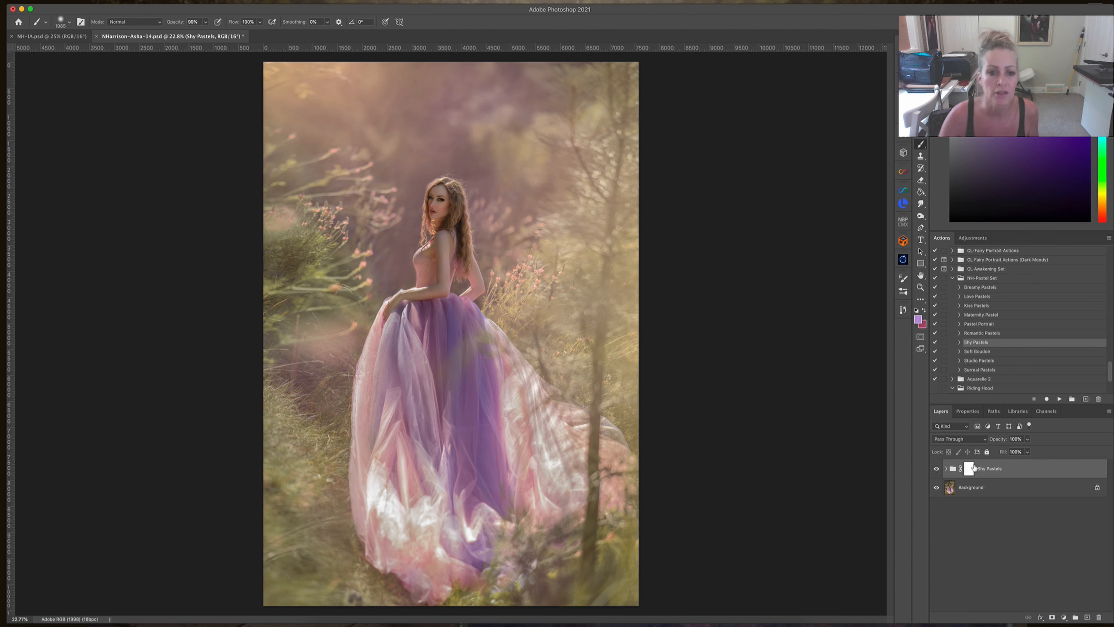
{"action": "mouse_move", "coordinate": [971, 468]}
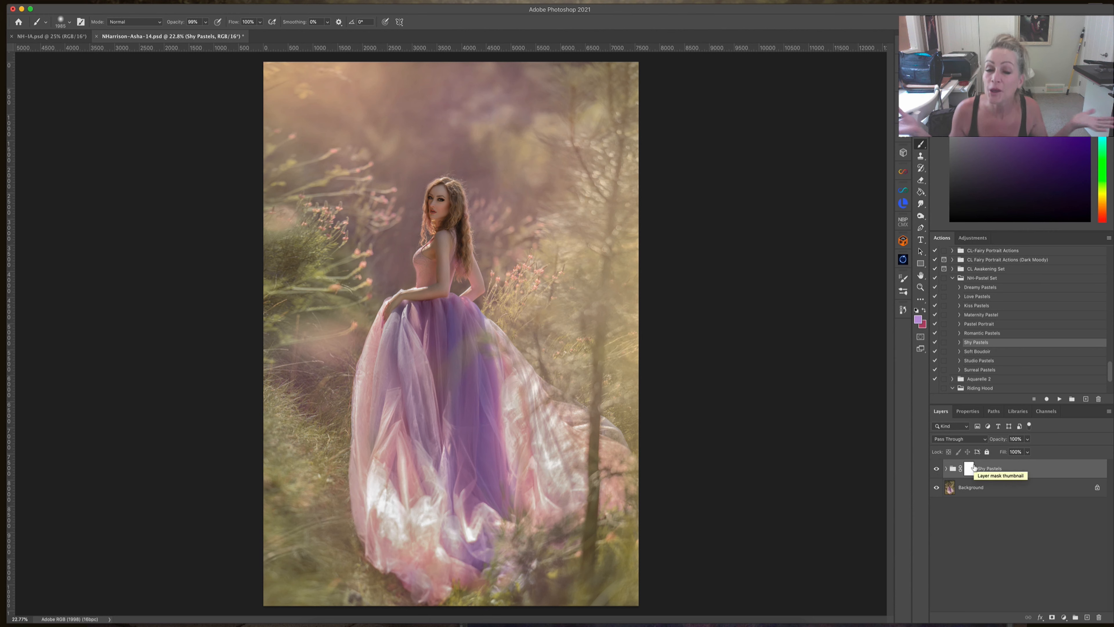